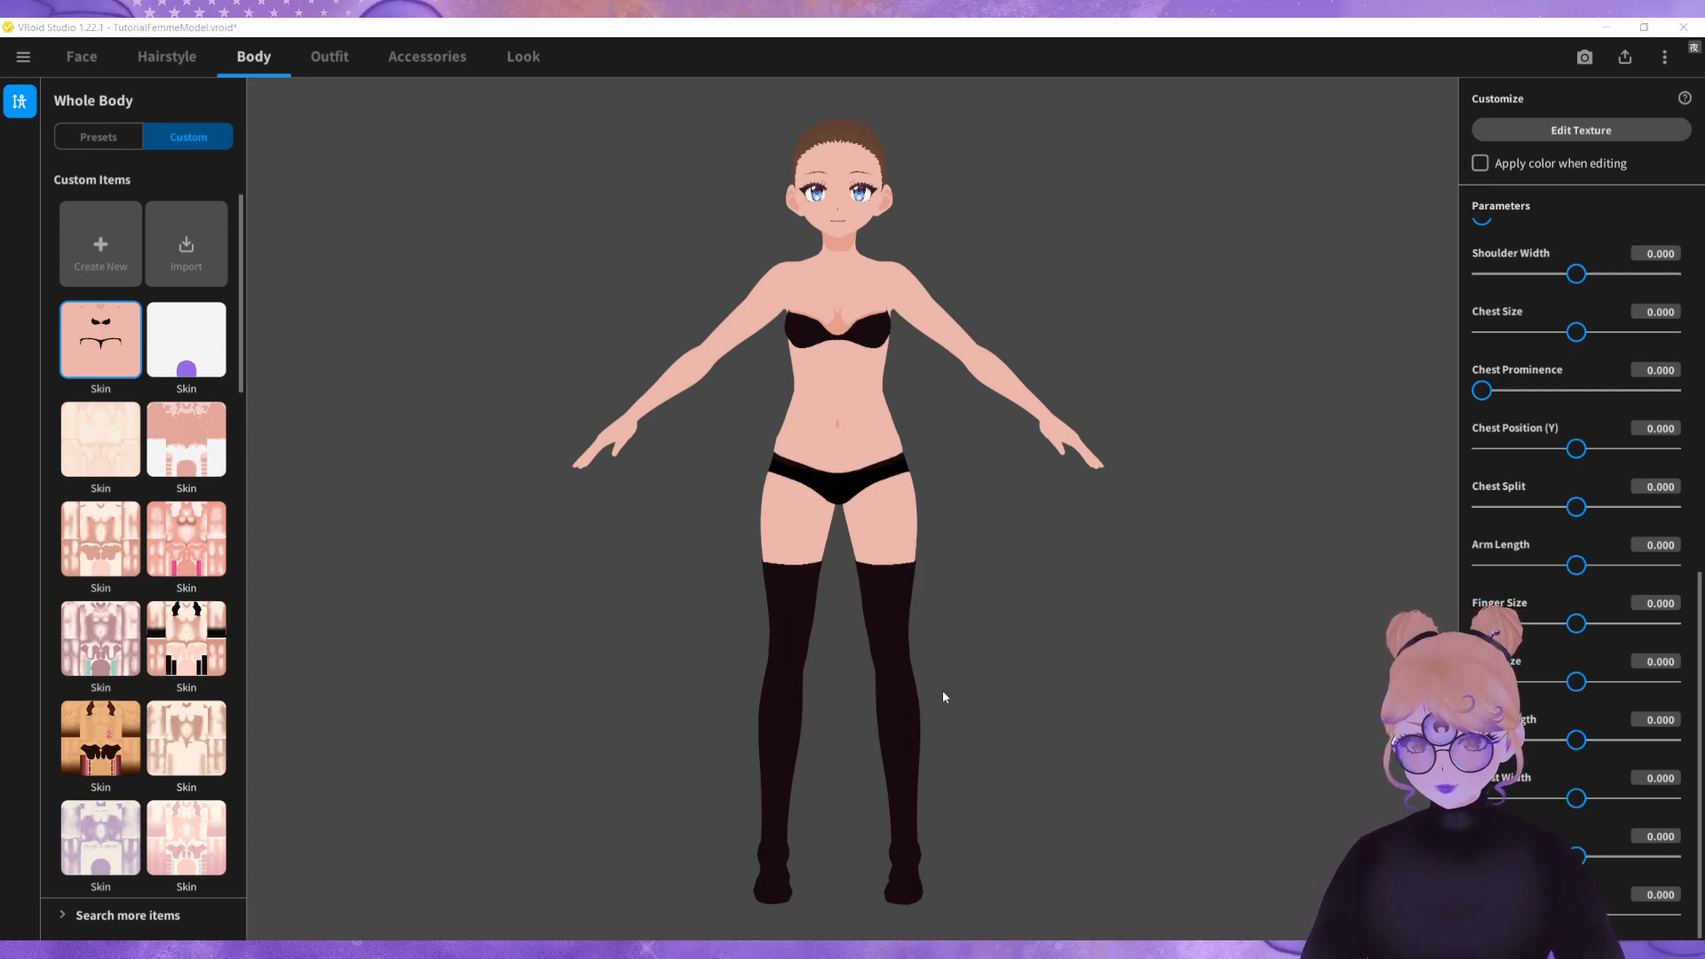
# Step: Raise the hip width slider to 1.000 so the model's hips widen
pyautogui.scroll(3)
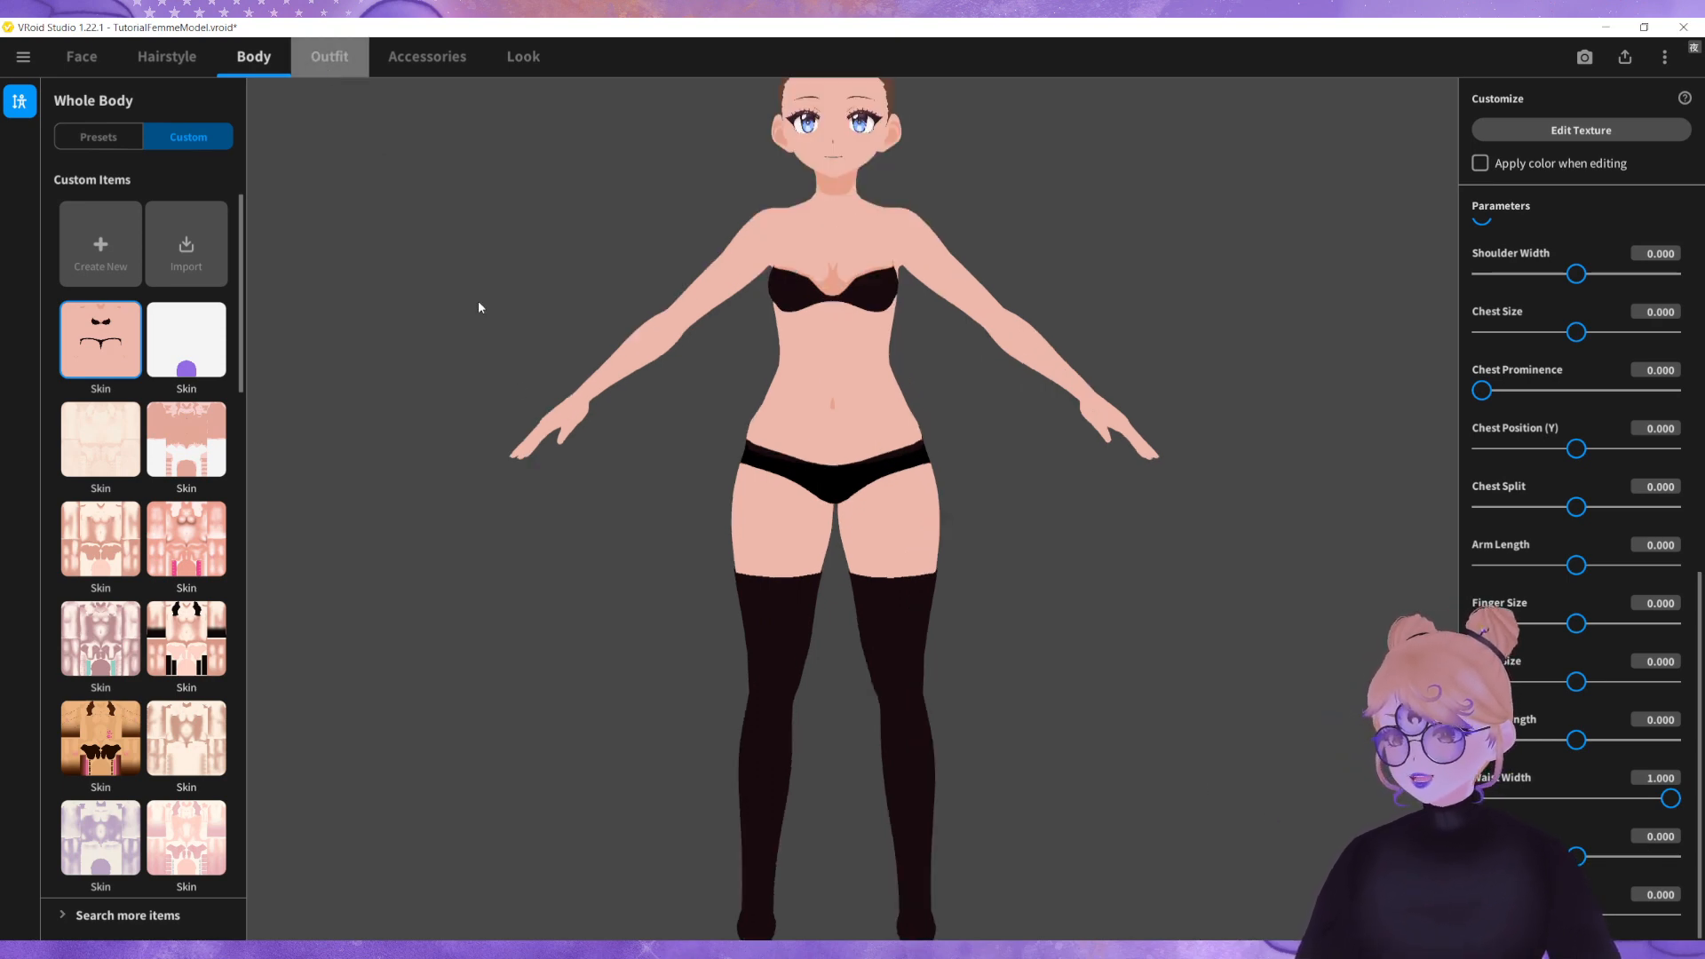
# Step: Create a new custom outfit item from the Body Suit template and enter its texture editor
pyautogui.click(328, 57)
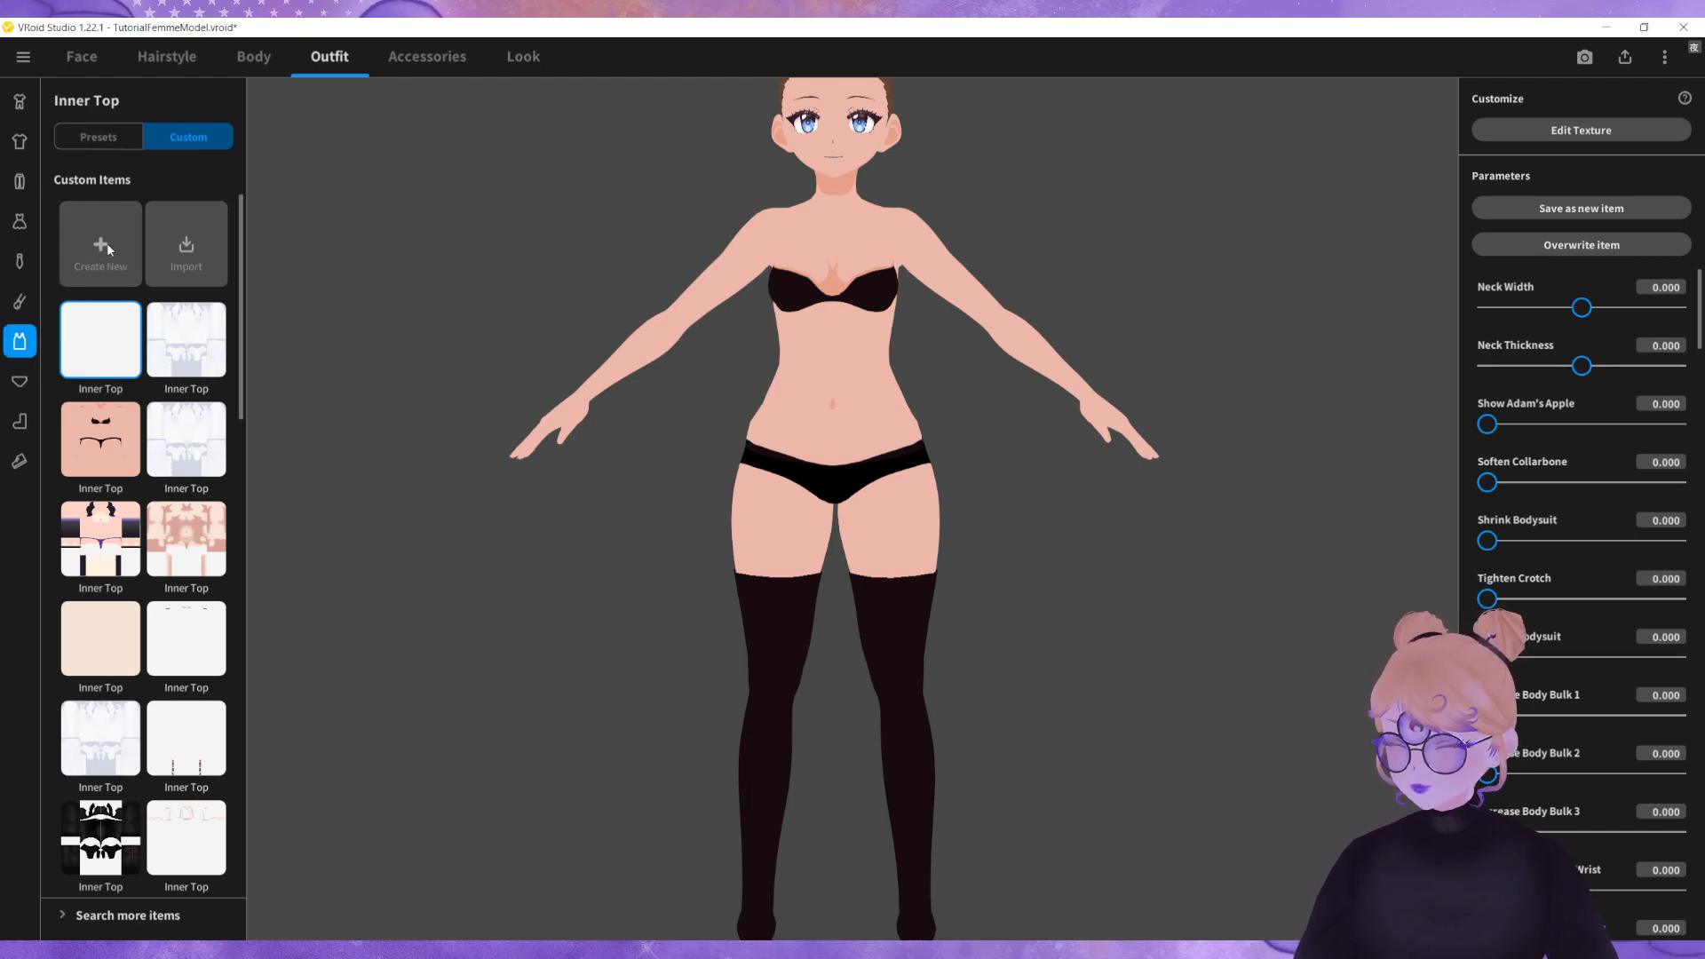
pyautogui.click(99, 244)
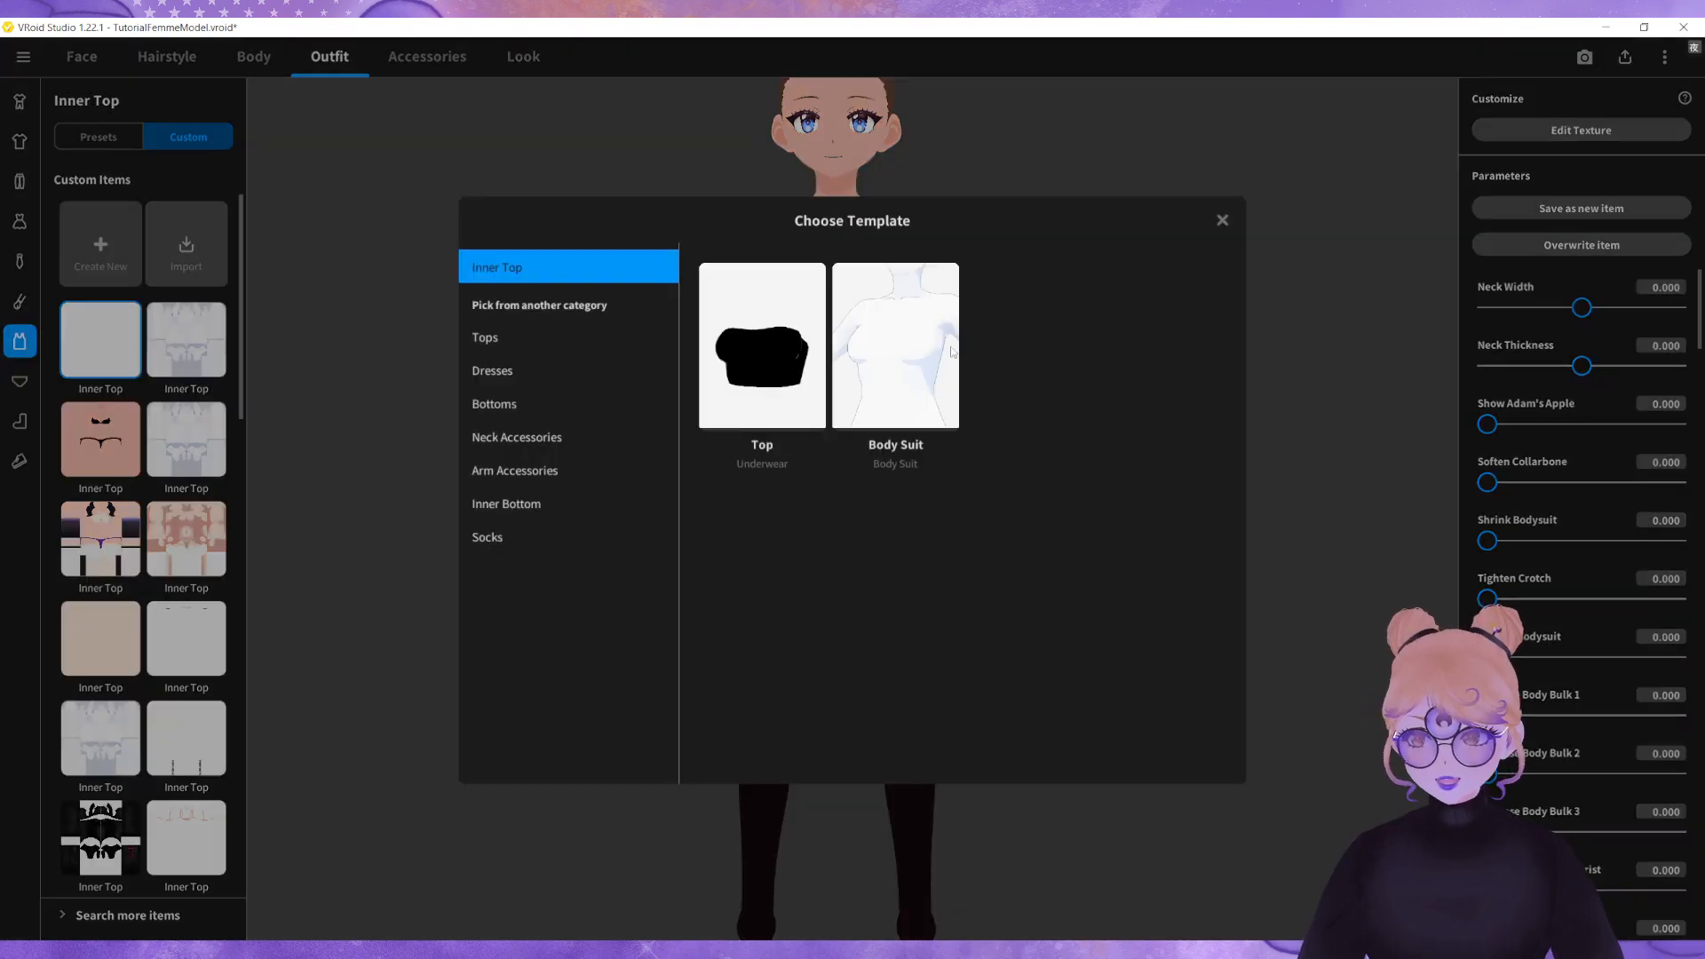
pyautogui.click(762, 347)
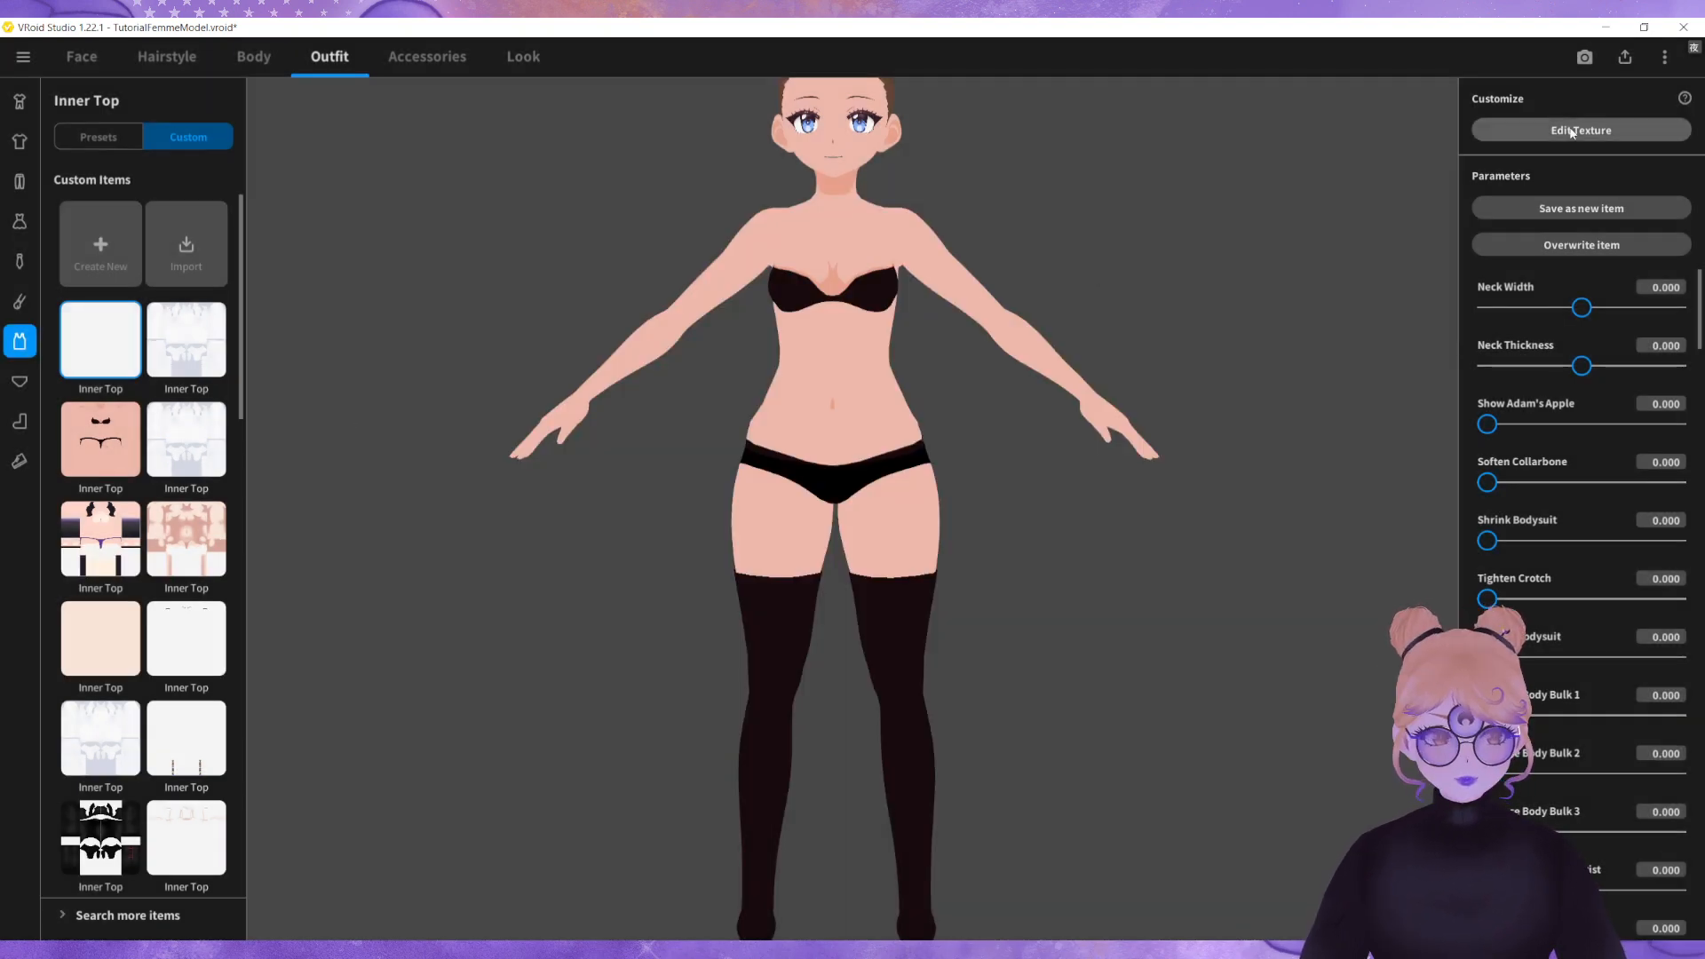
pyautogui.click(1579, 129)
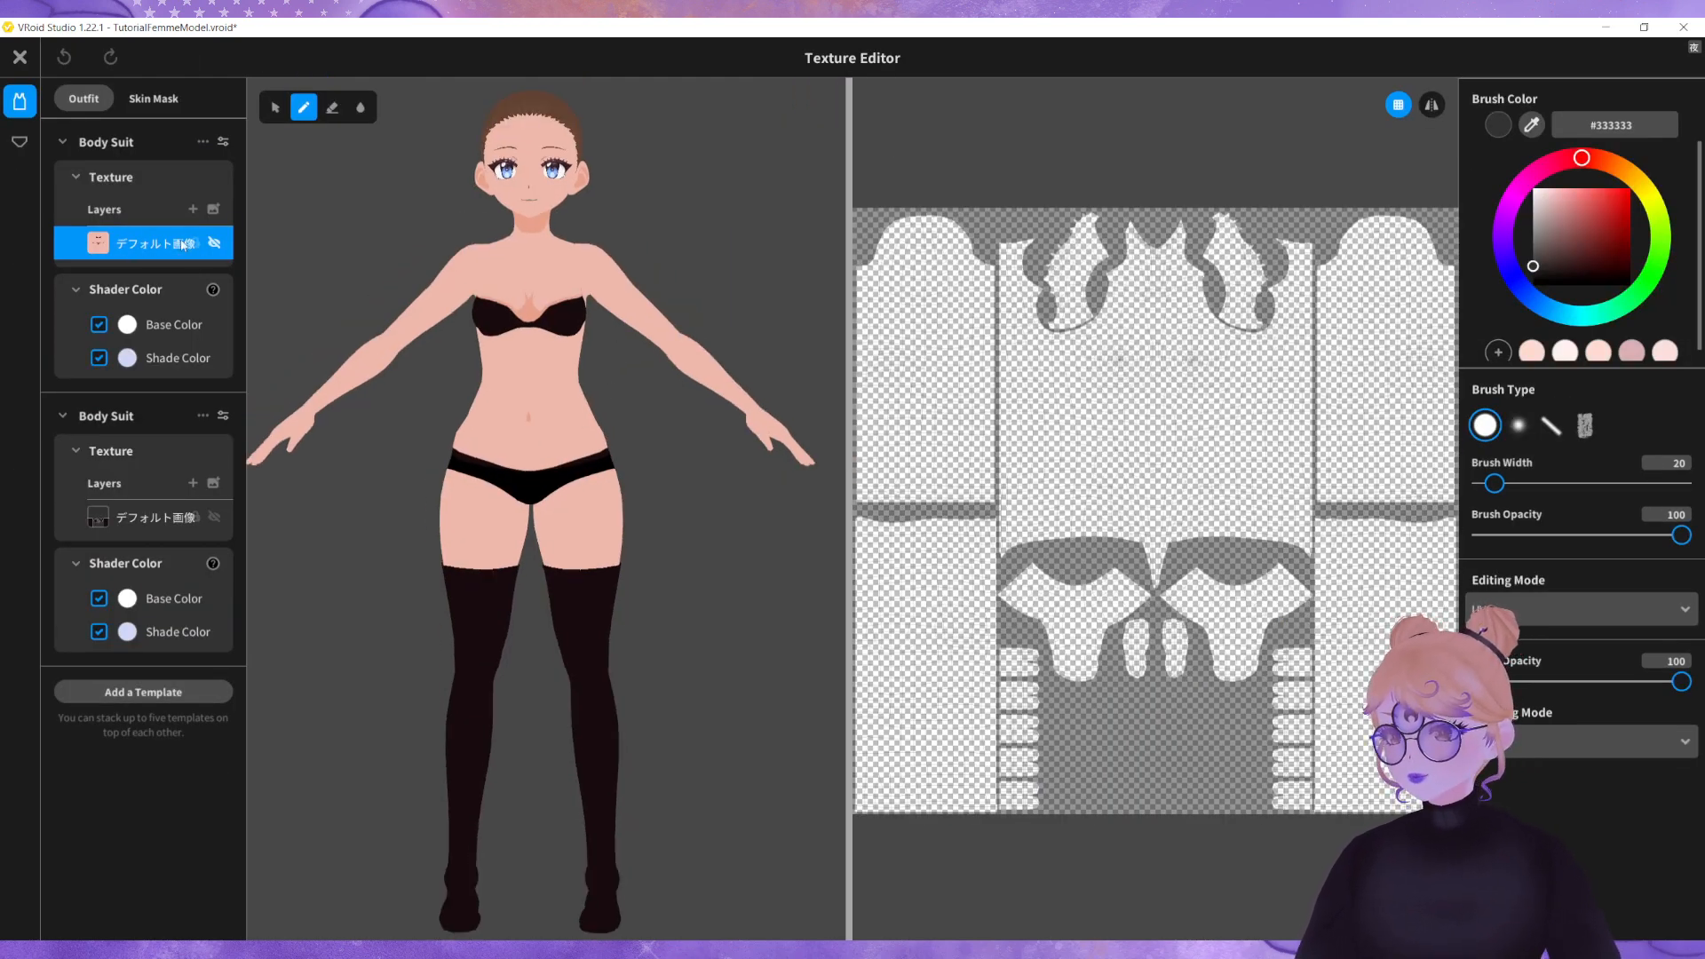
# Step: Import 'BodySuit with Undies.png' into the body suit texture layer
pyautogui.click(201, 142)
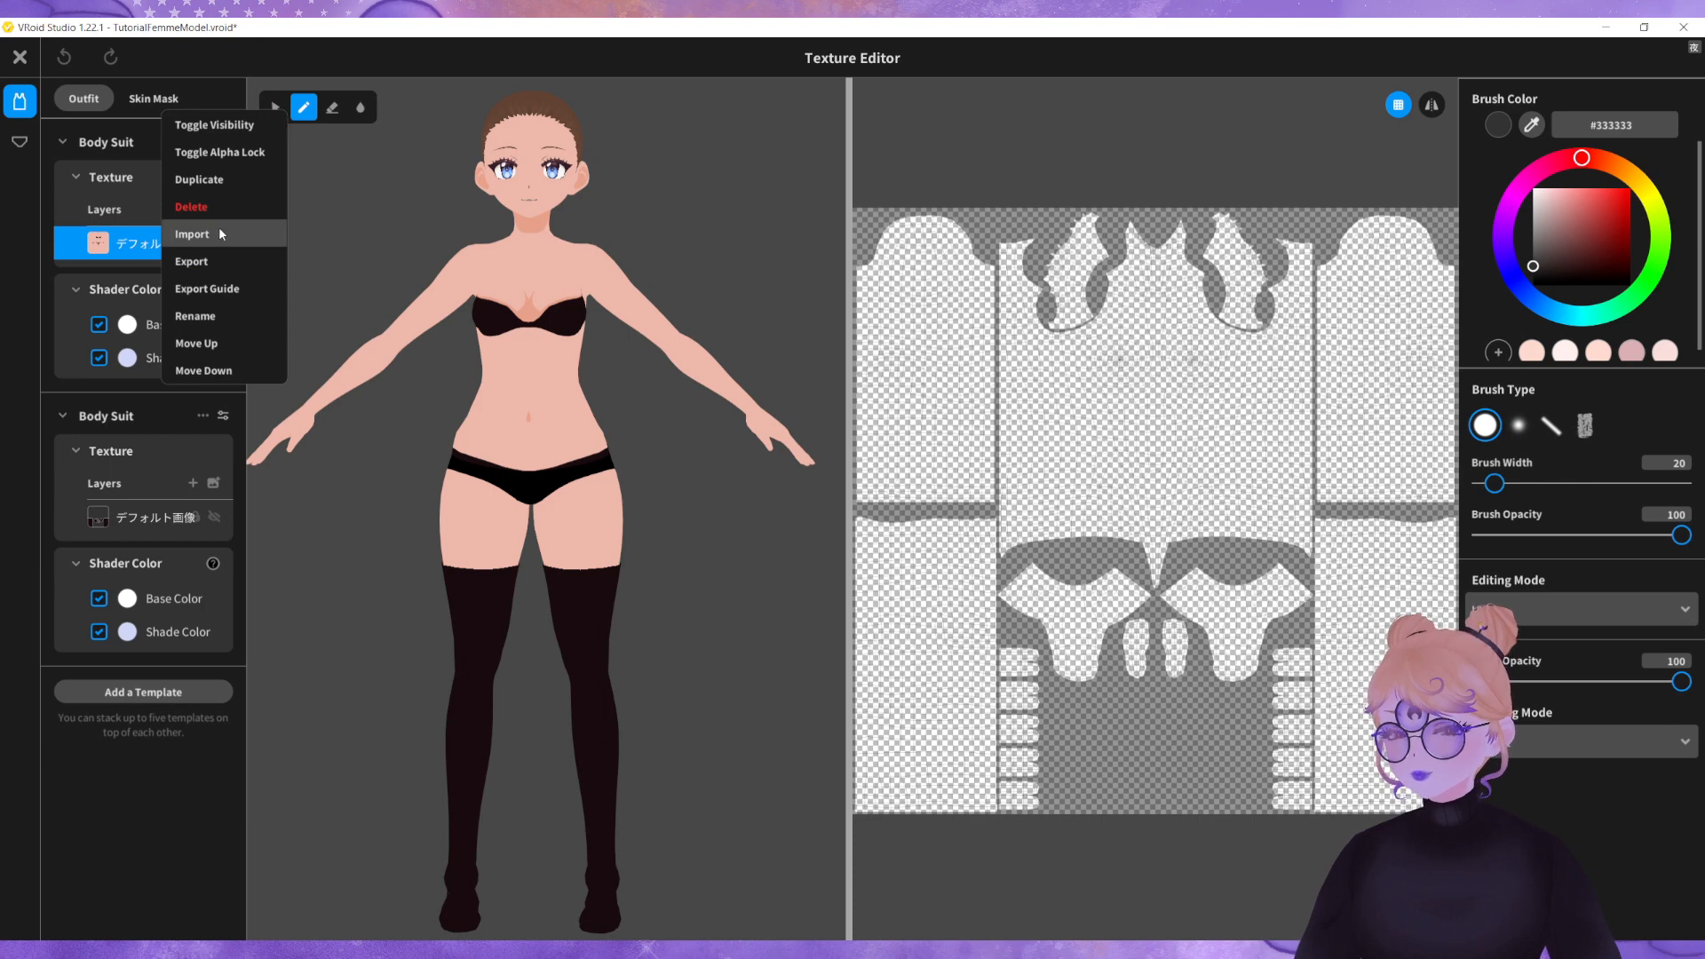
pyautogui.click(192, 234)
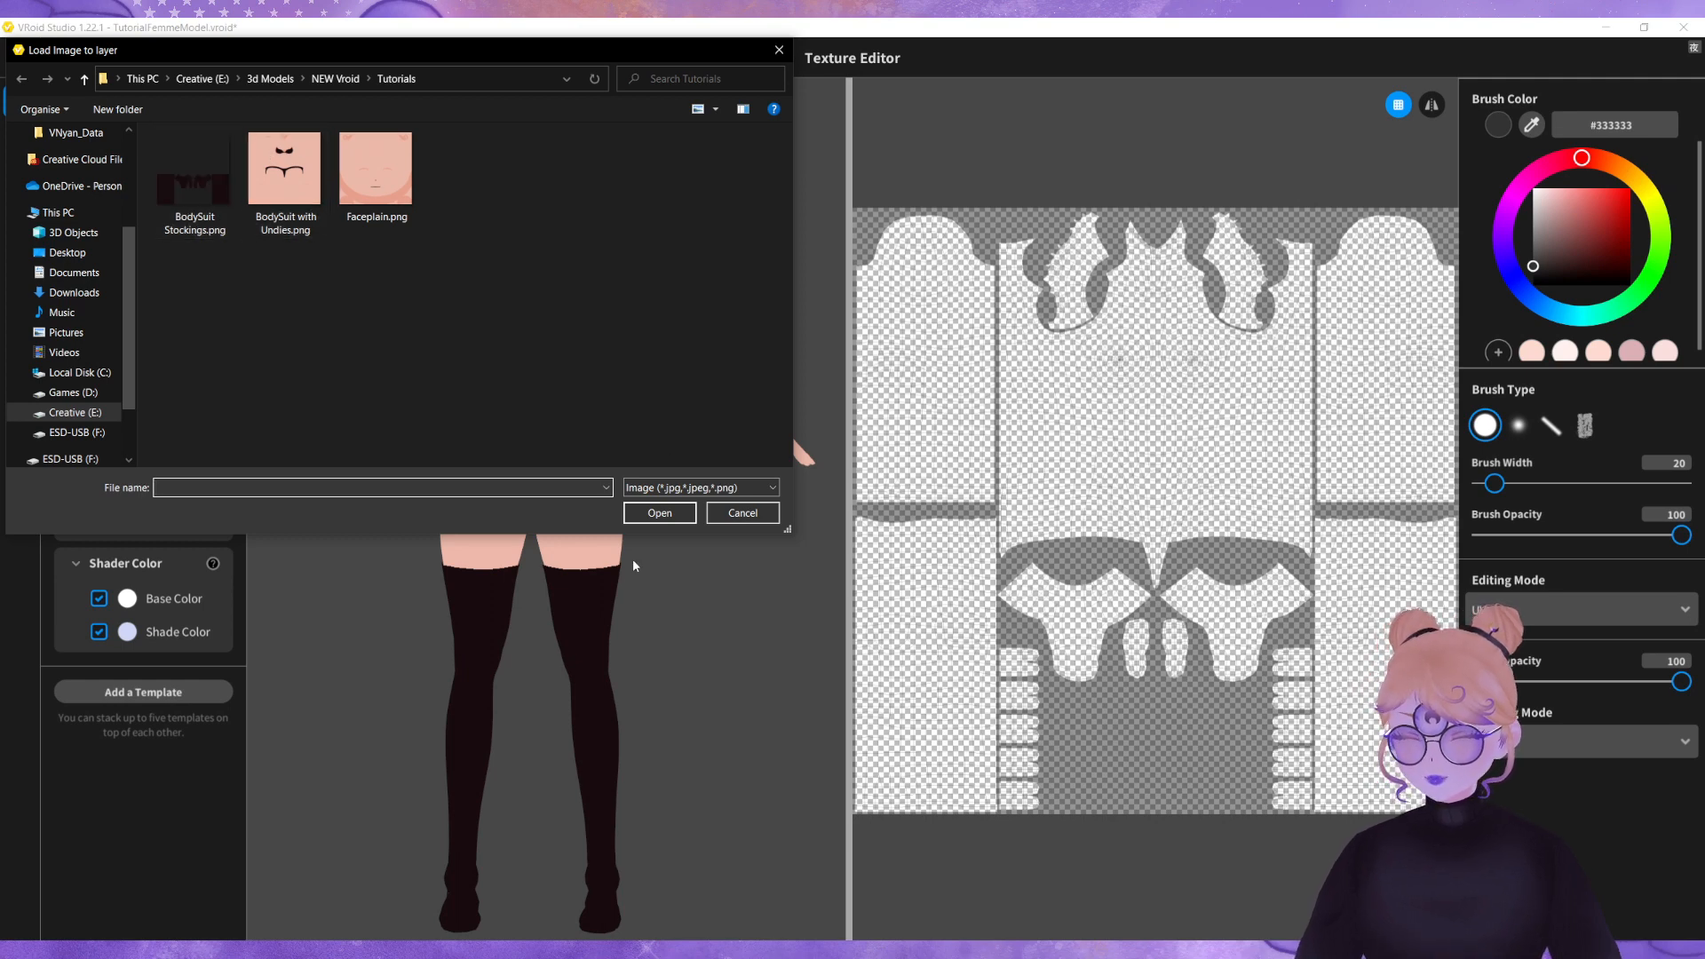
pyautogui.click(284, 169)
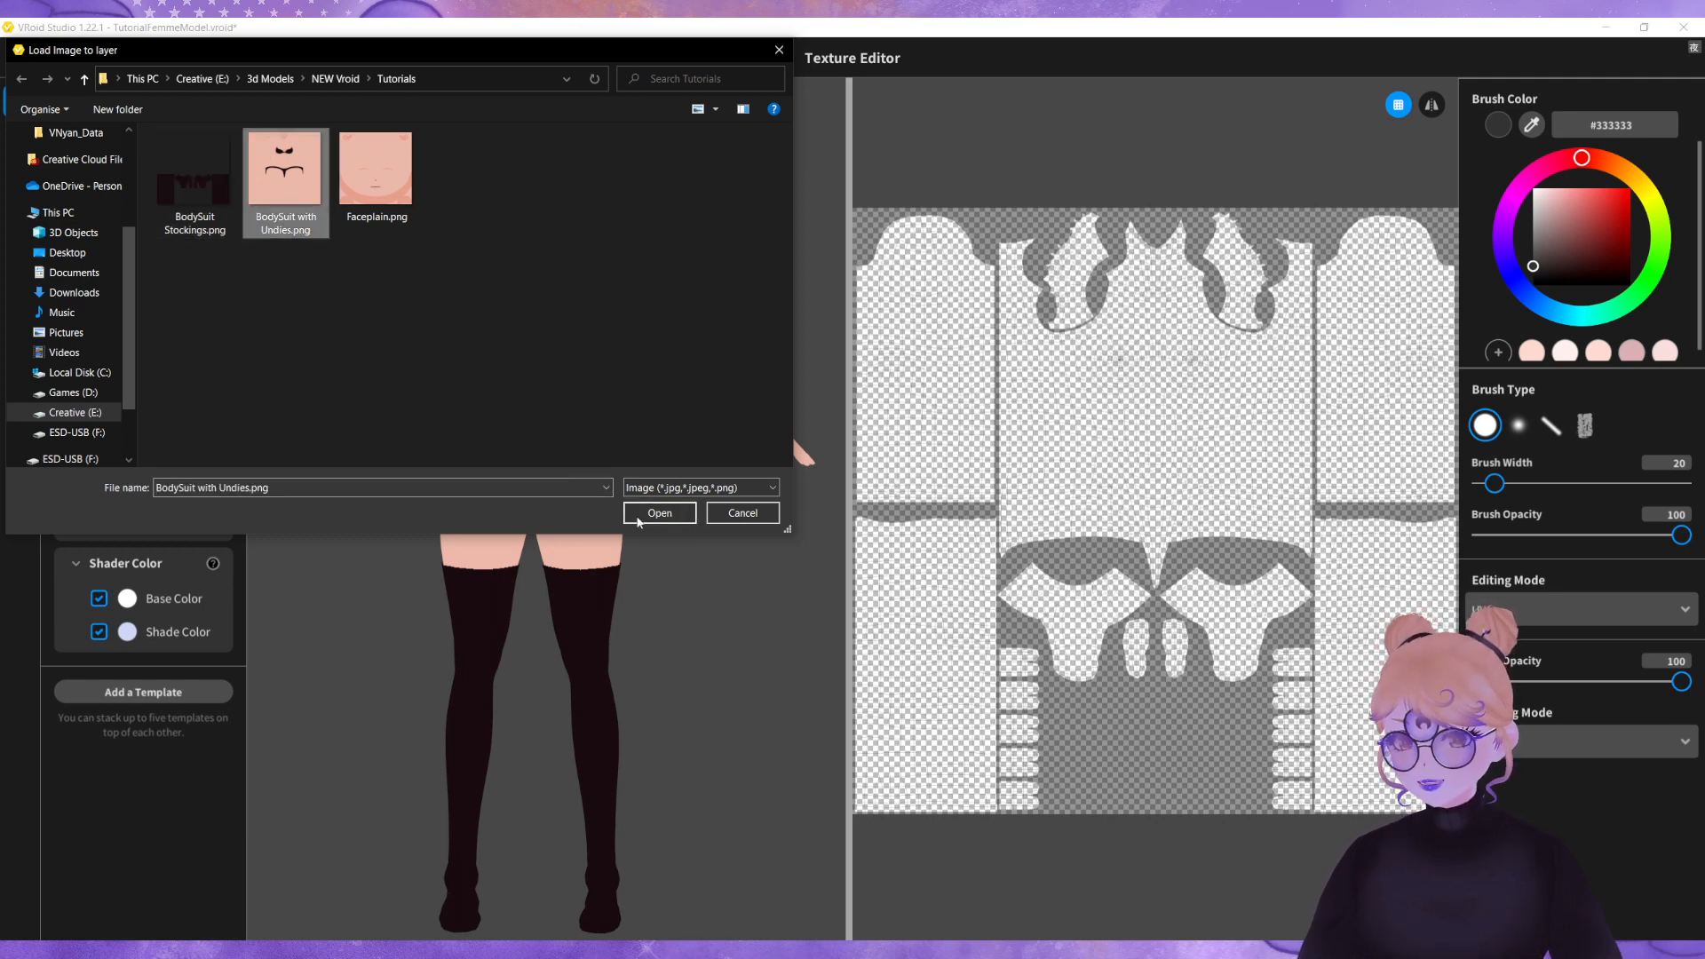
pyautogui.click(659, 511)
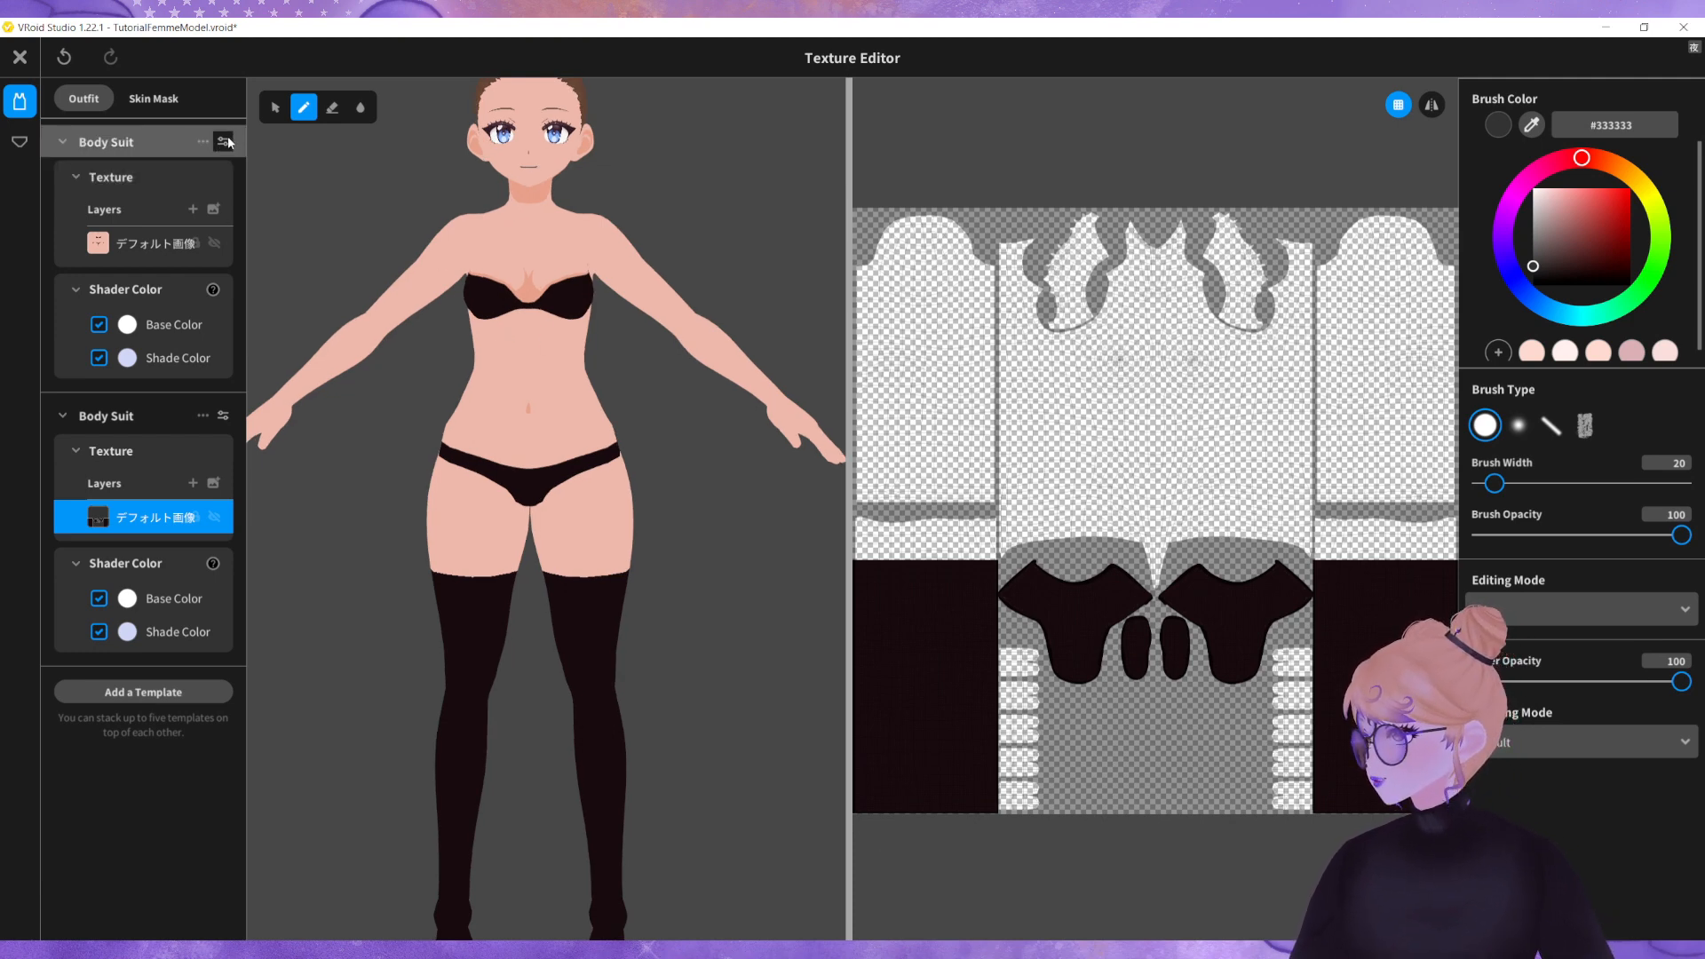
# Step: Adjust the stocking body suit's lower thigh puff slider back and forth, leaving it near zero
pyautogui.click(224, 142)
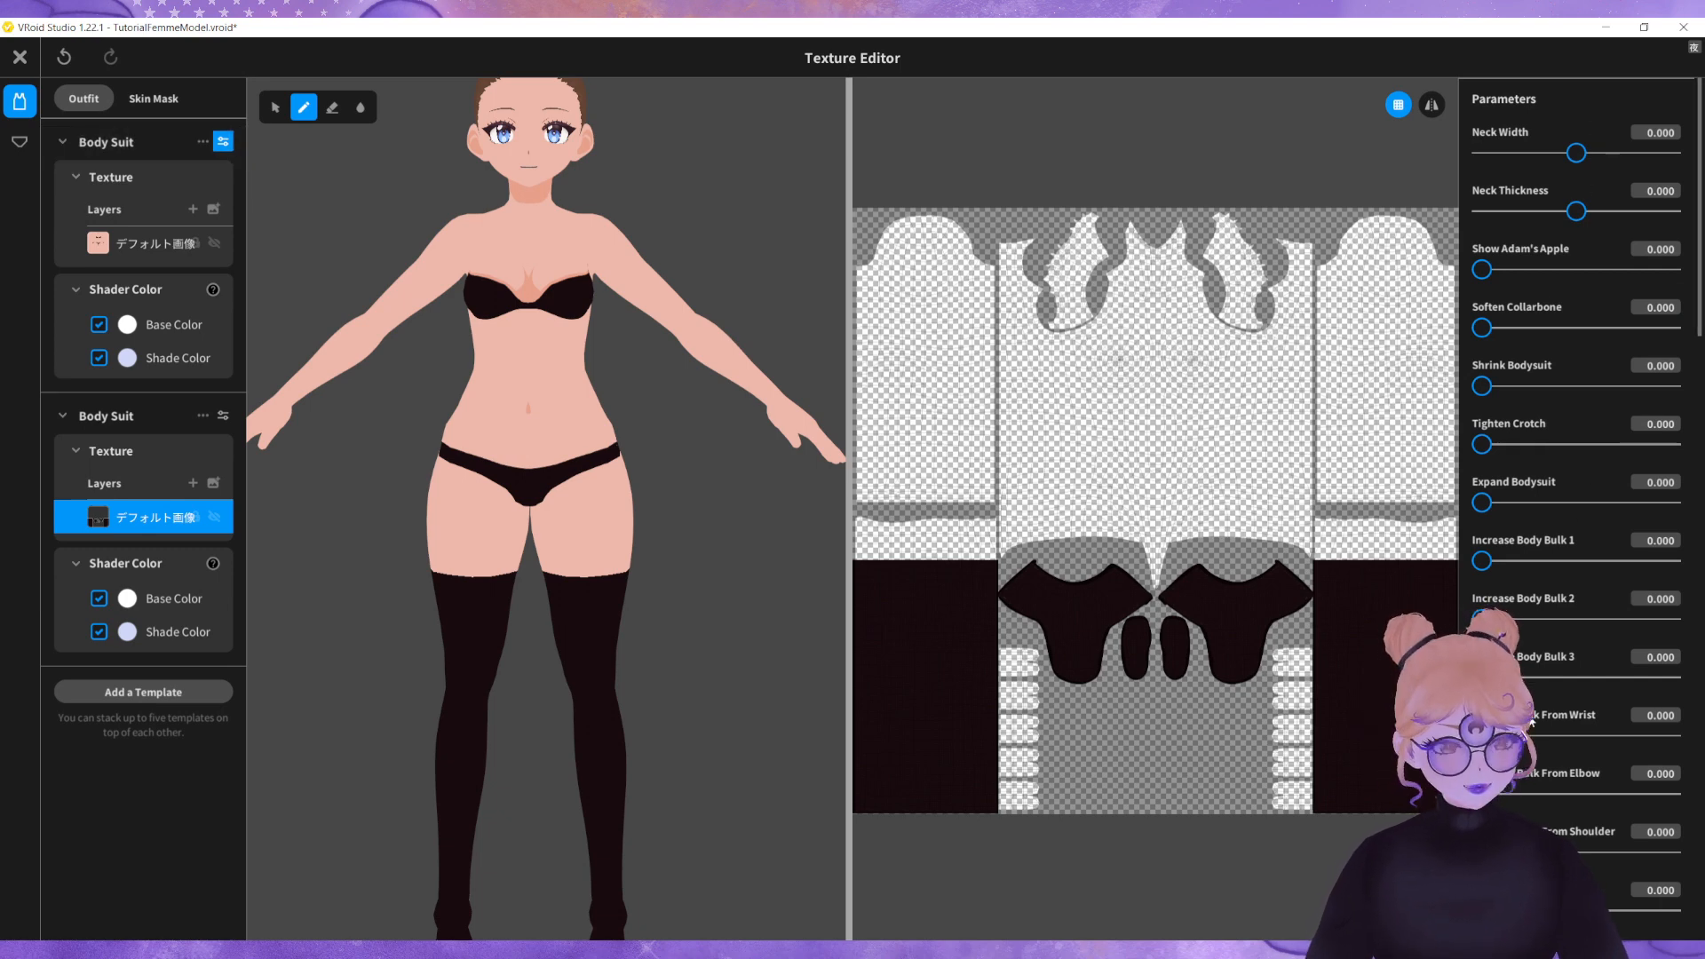
pyautogui.scroll(-3)
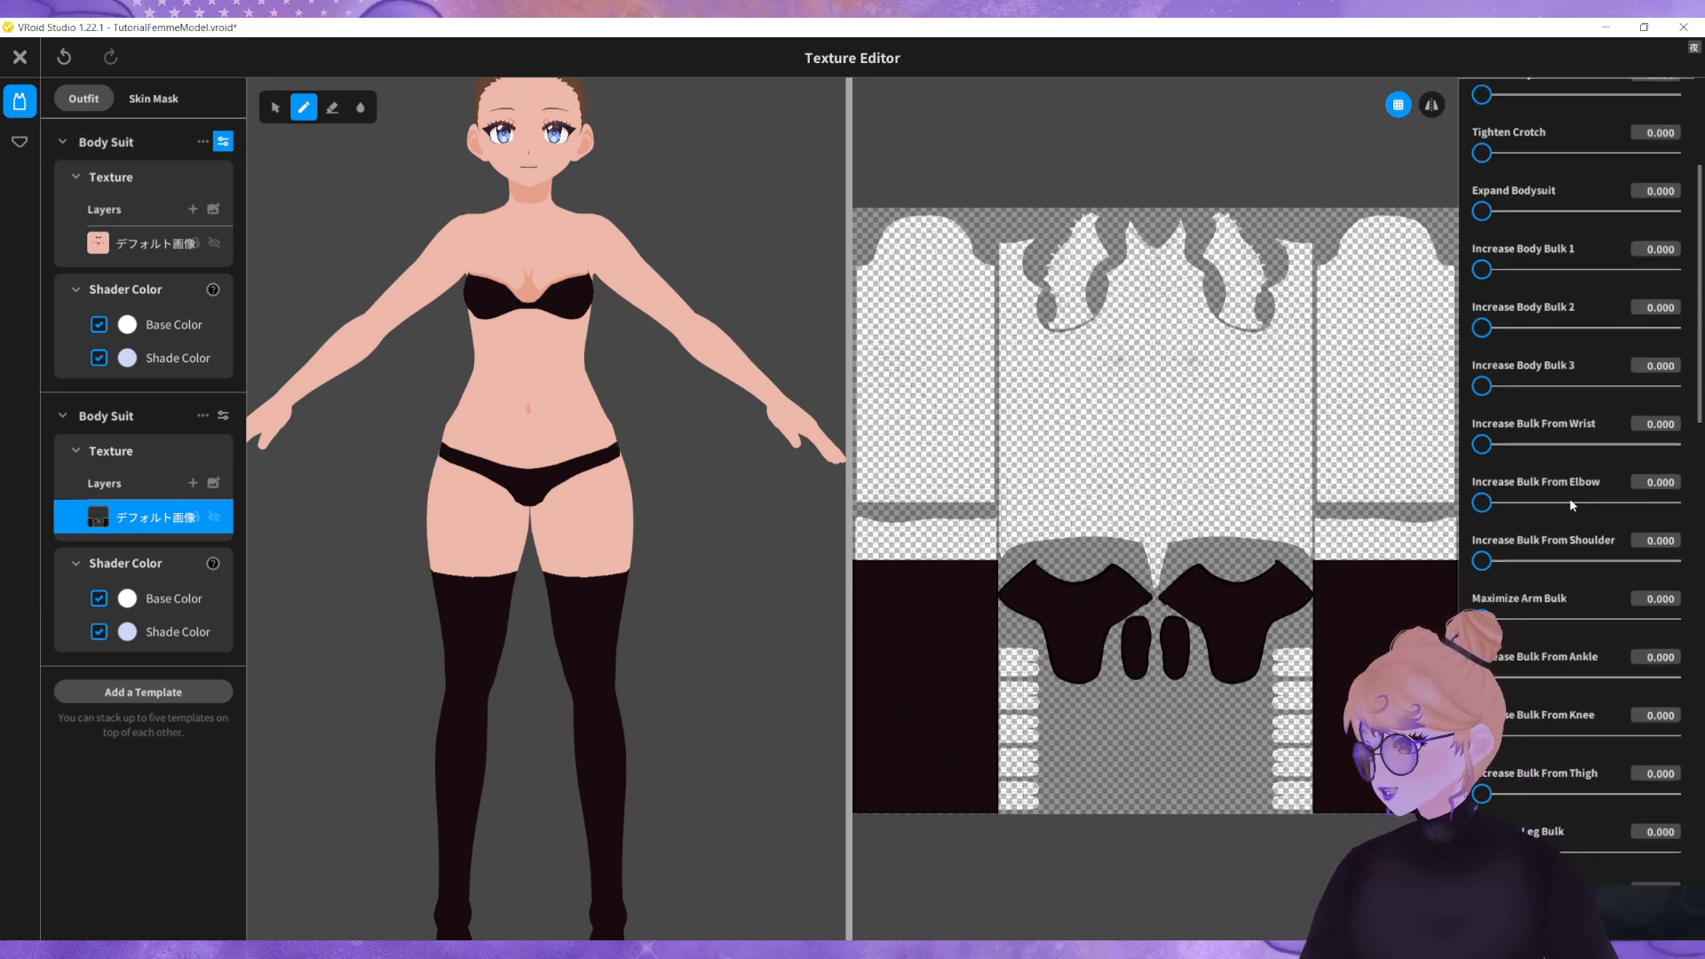
pyautogui.scroll(-3)
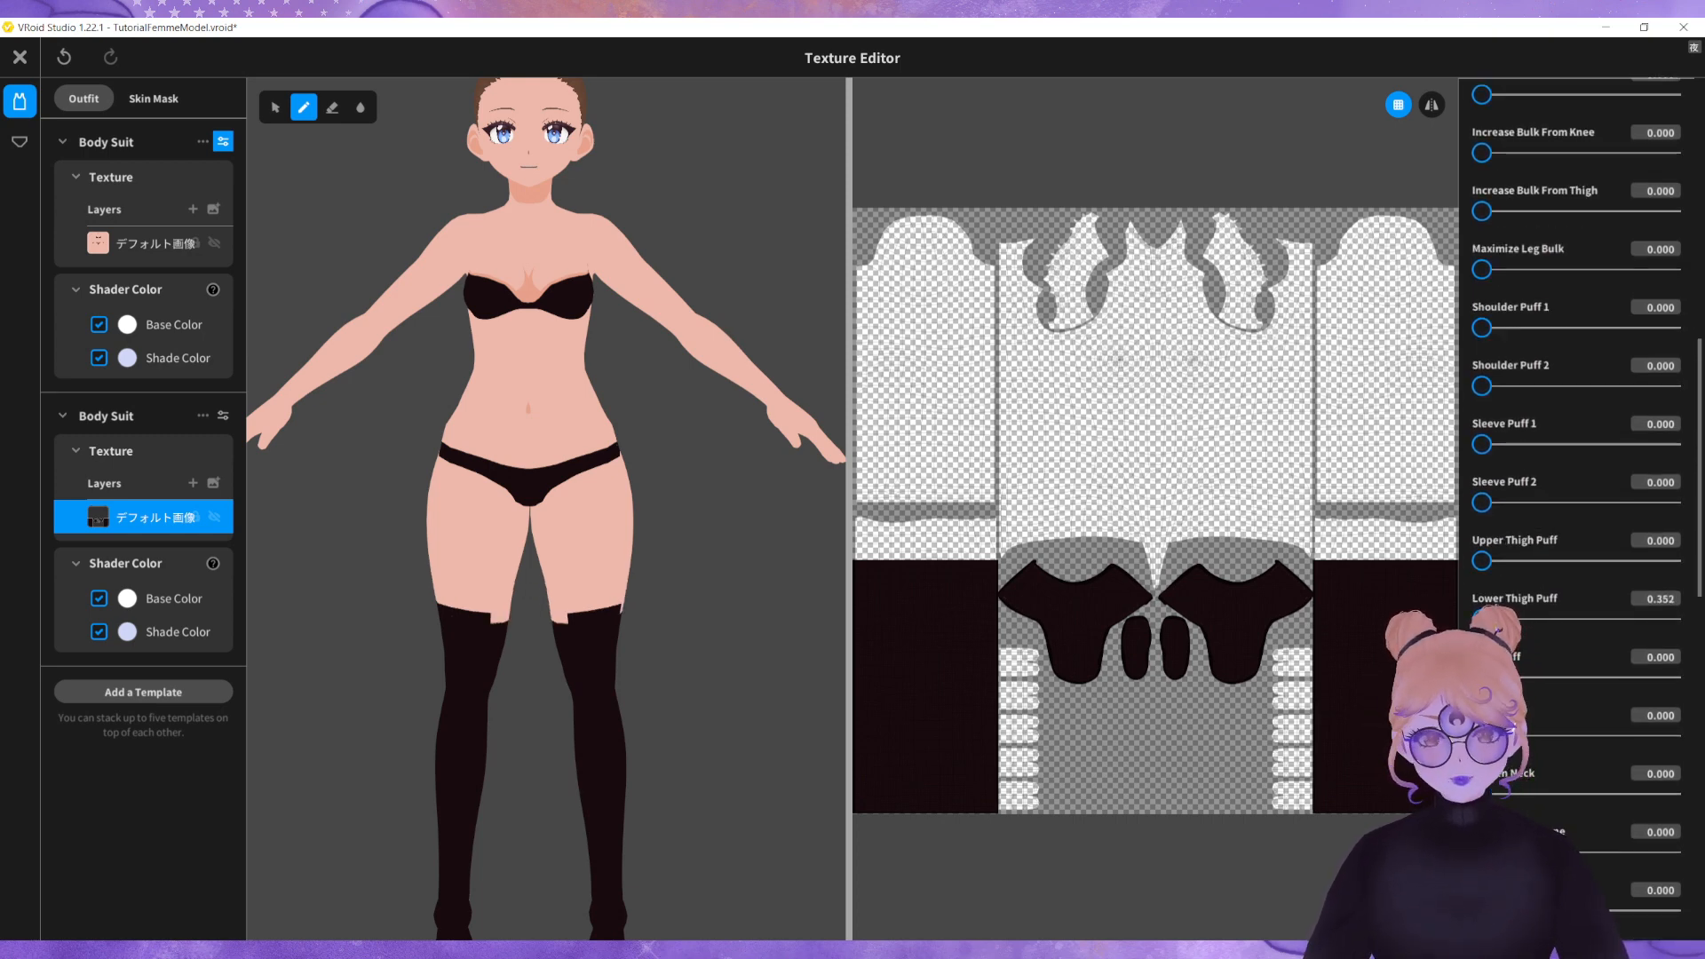
pyautogui.moveTo(1481, 620); pyautogui.dragTo(1517, 620)
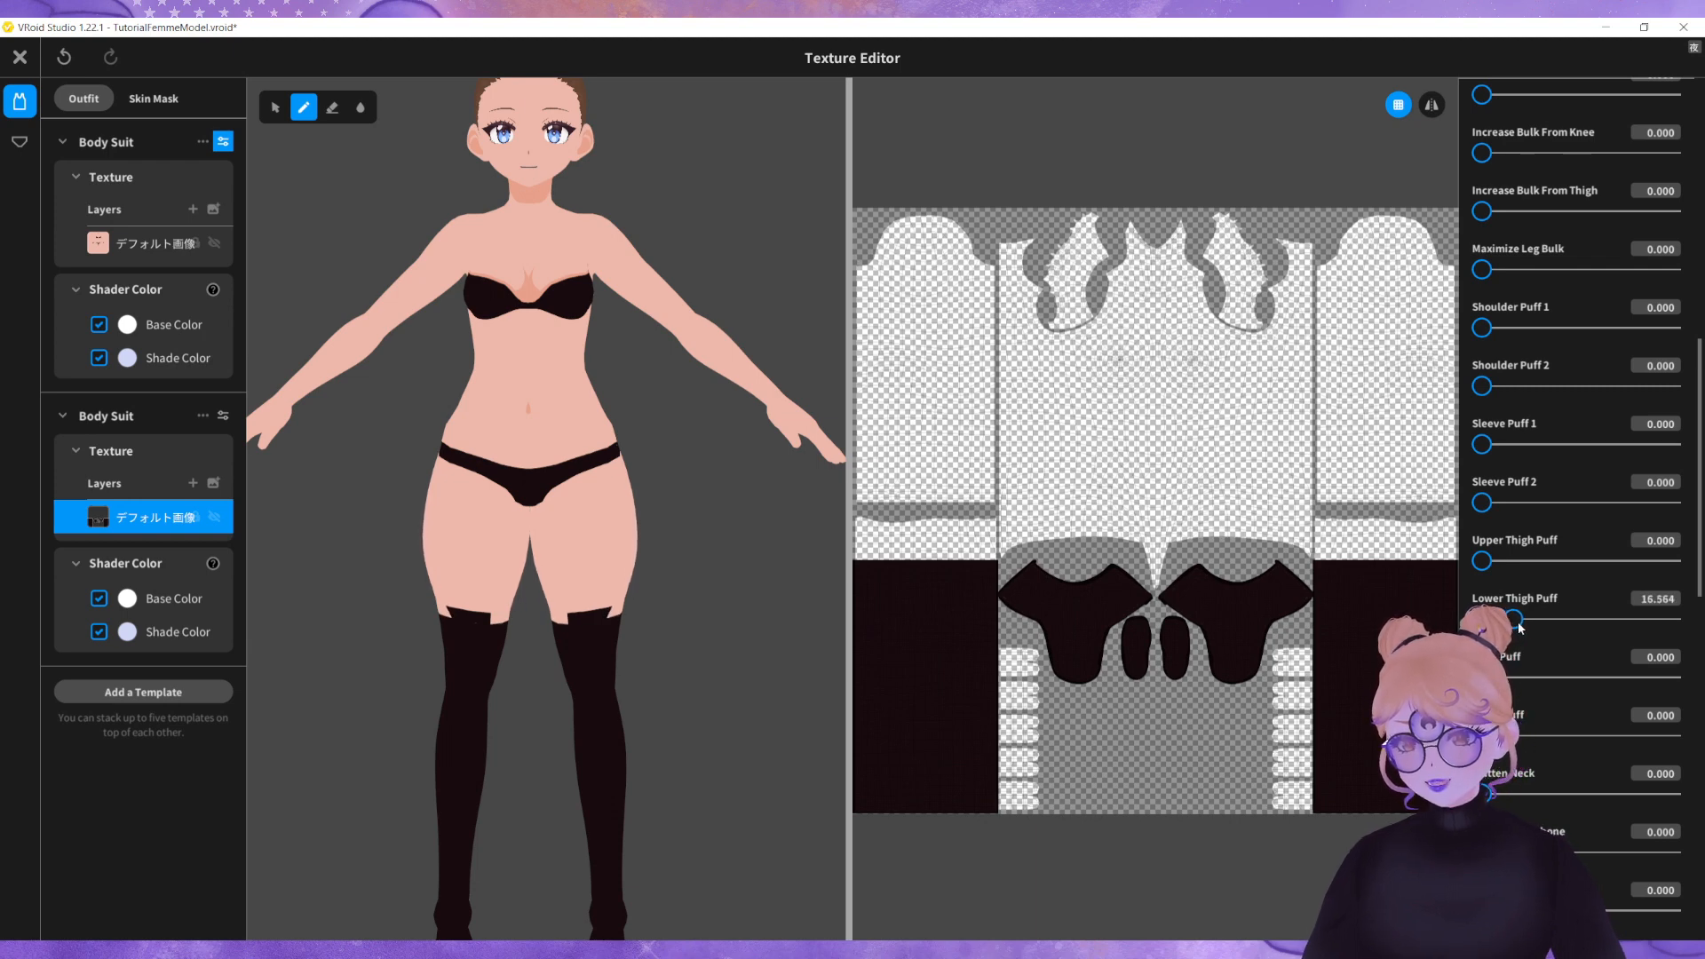
pyautogui.moveTo(1510, 620); pyautogui.dragTo(1520, 620)
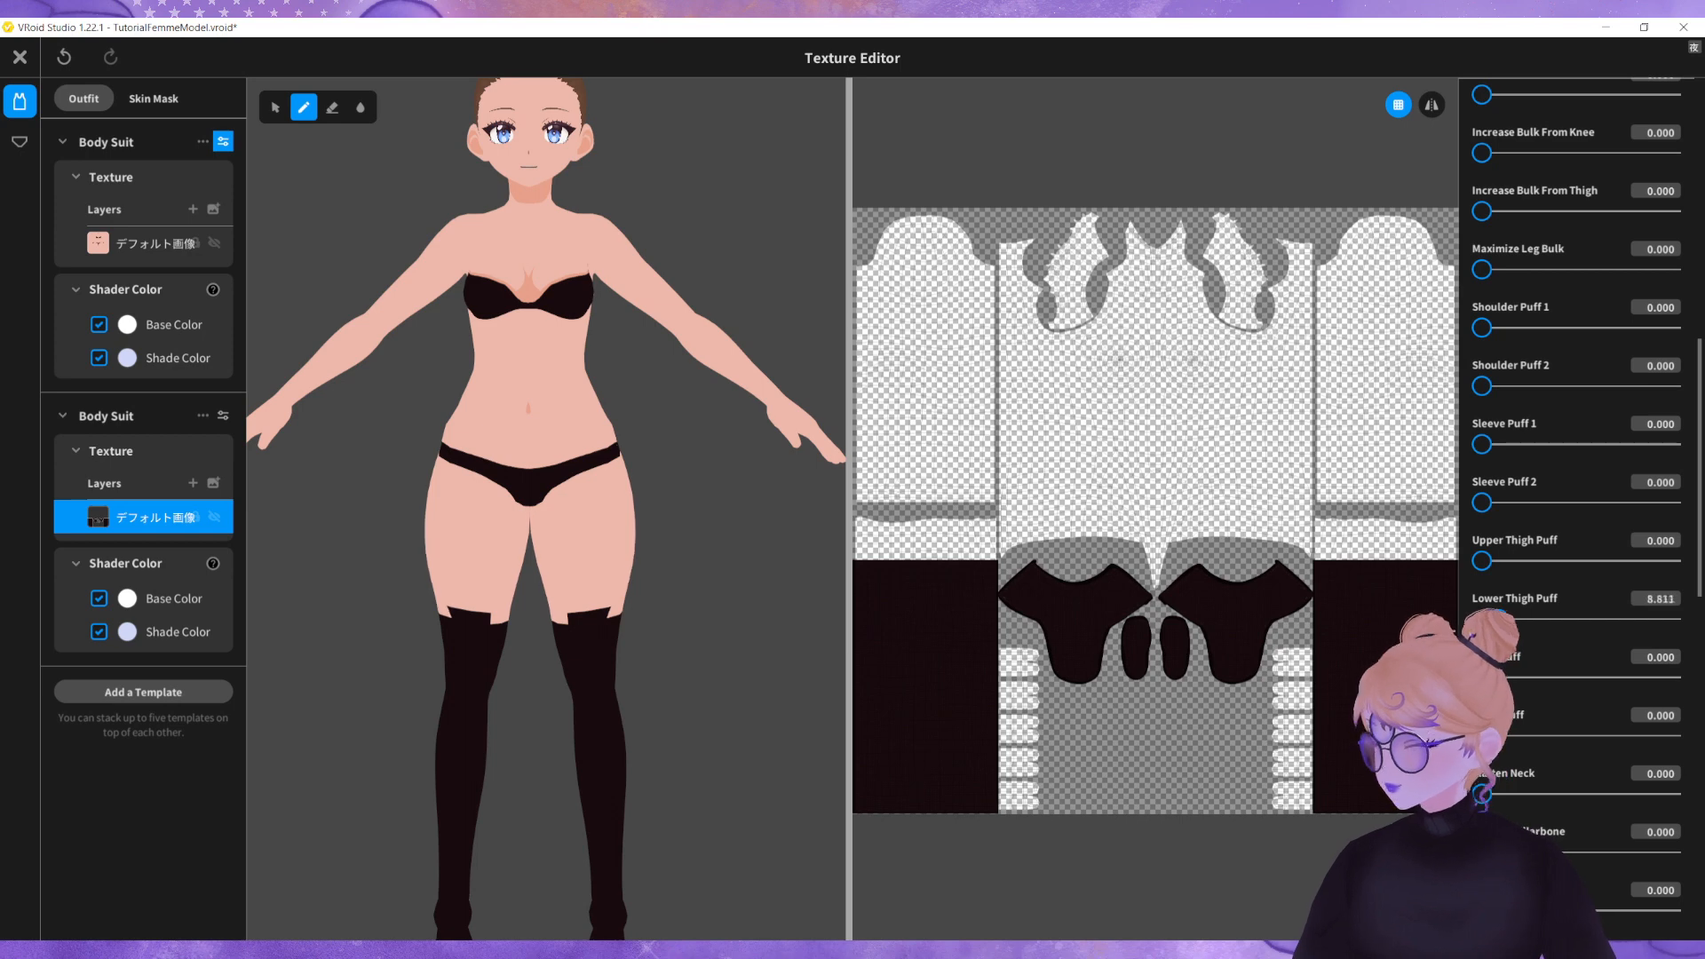
pyautogui.moveTo(1481, 622); pyautogui.dragTo(1509, 622)
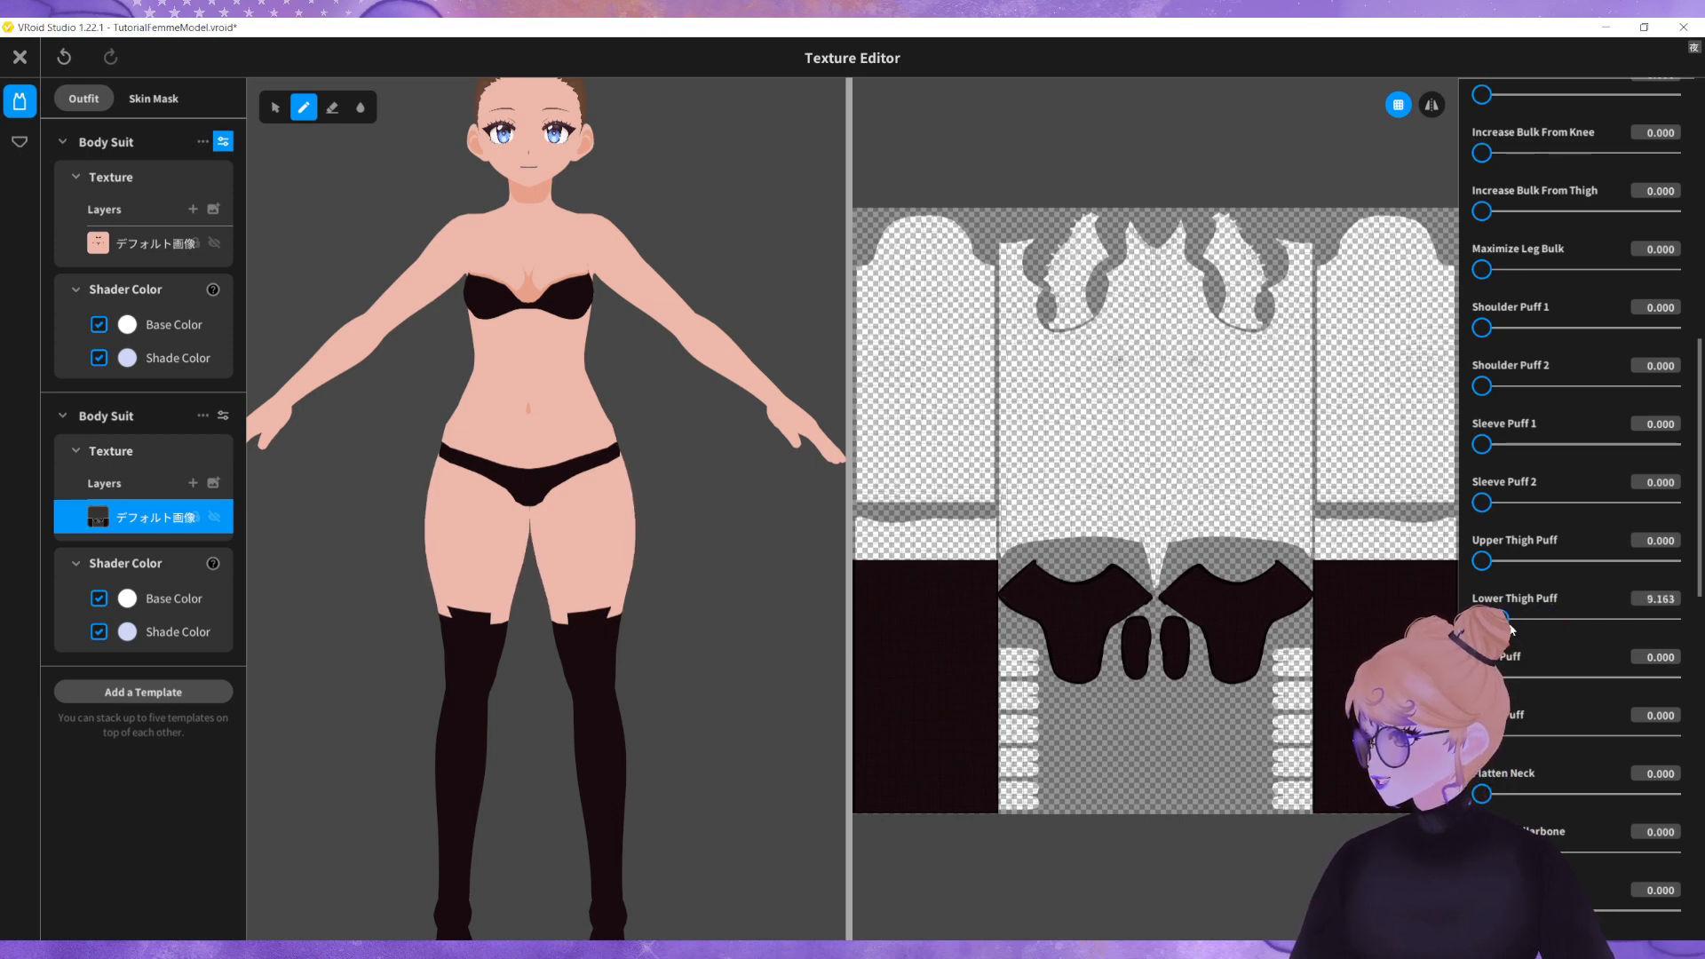
pyautogui.moveTo(1493, 618); pyautogui.dragTo(1522, 618)
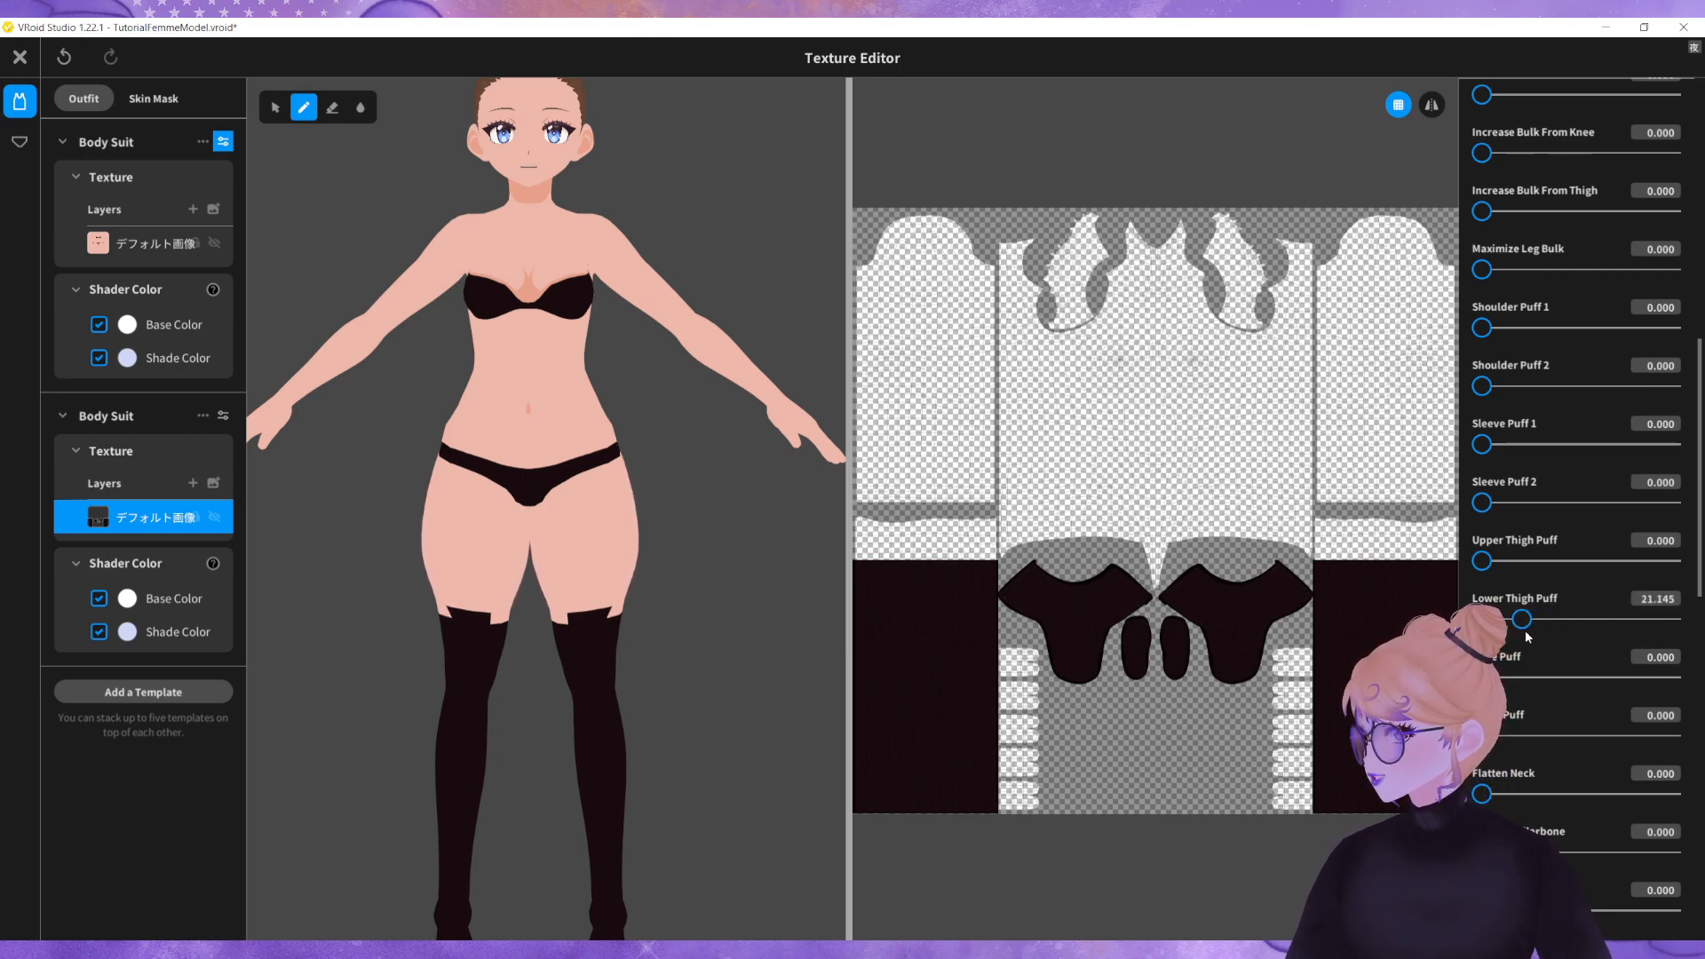
pyautogui.moveTo(1524, 617); pyautogui.dragTo(1514, 618)
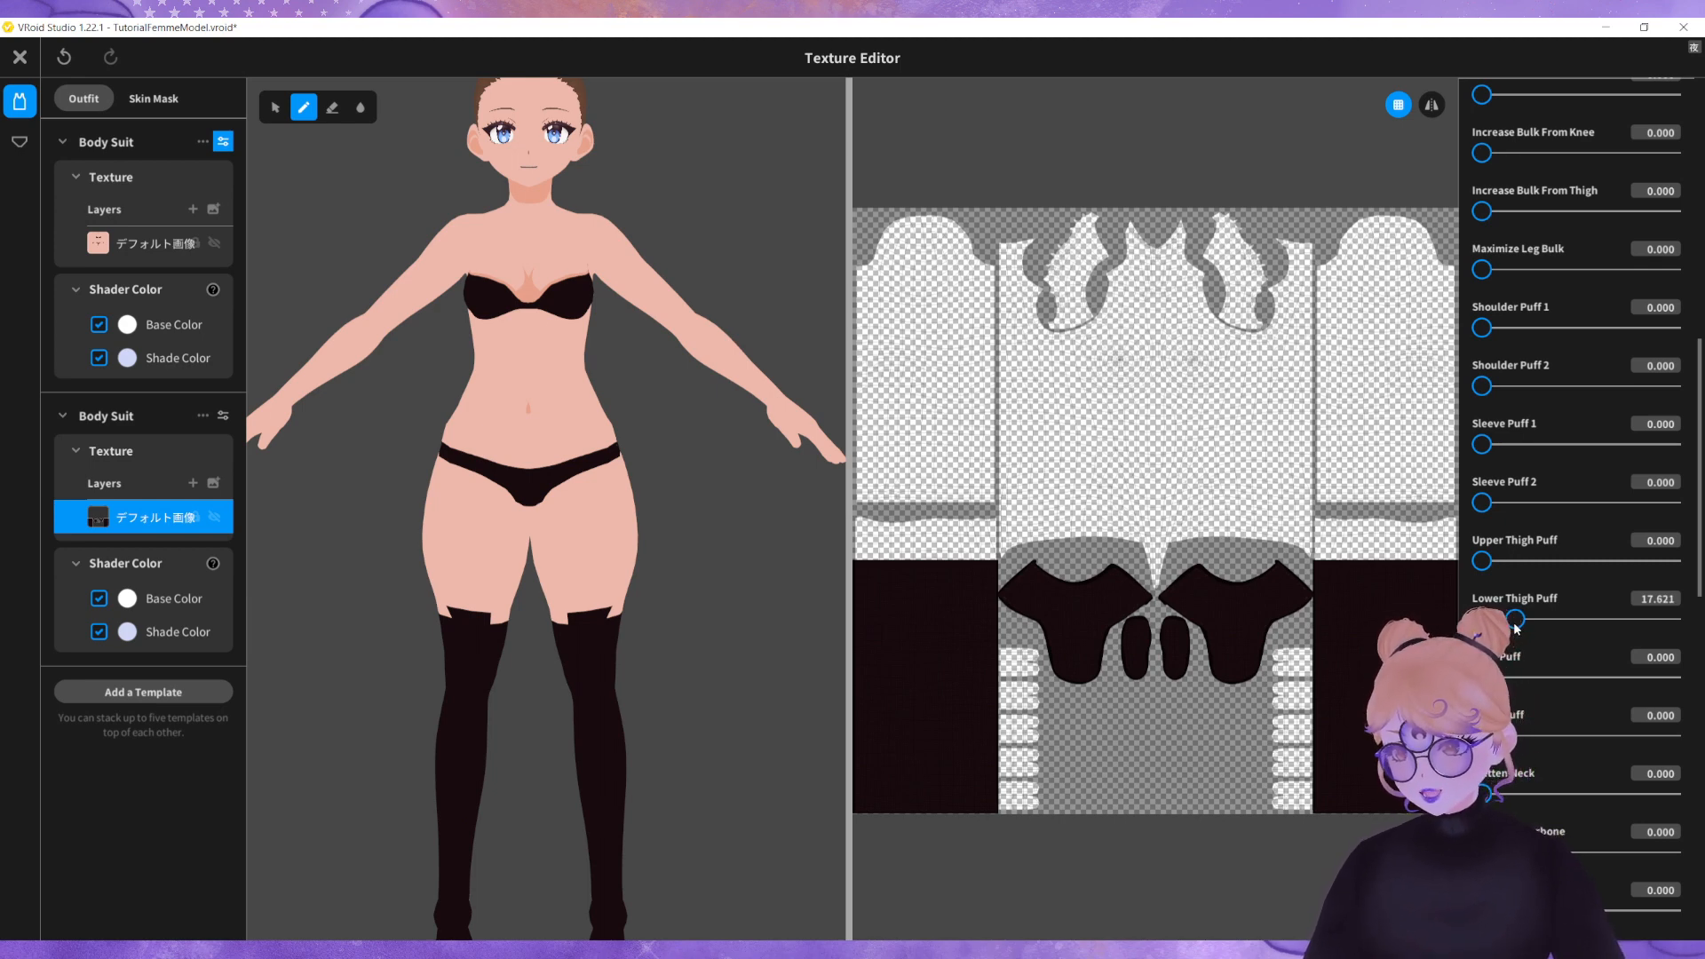
pyautogui.moveTo(1510, 618); pyautogui.dragTo(1521, 618)
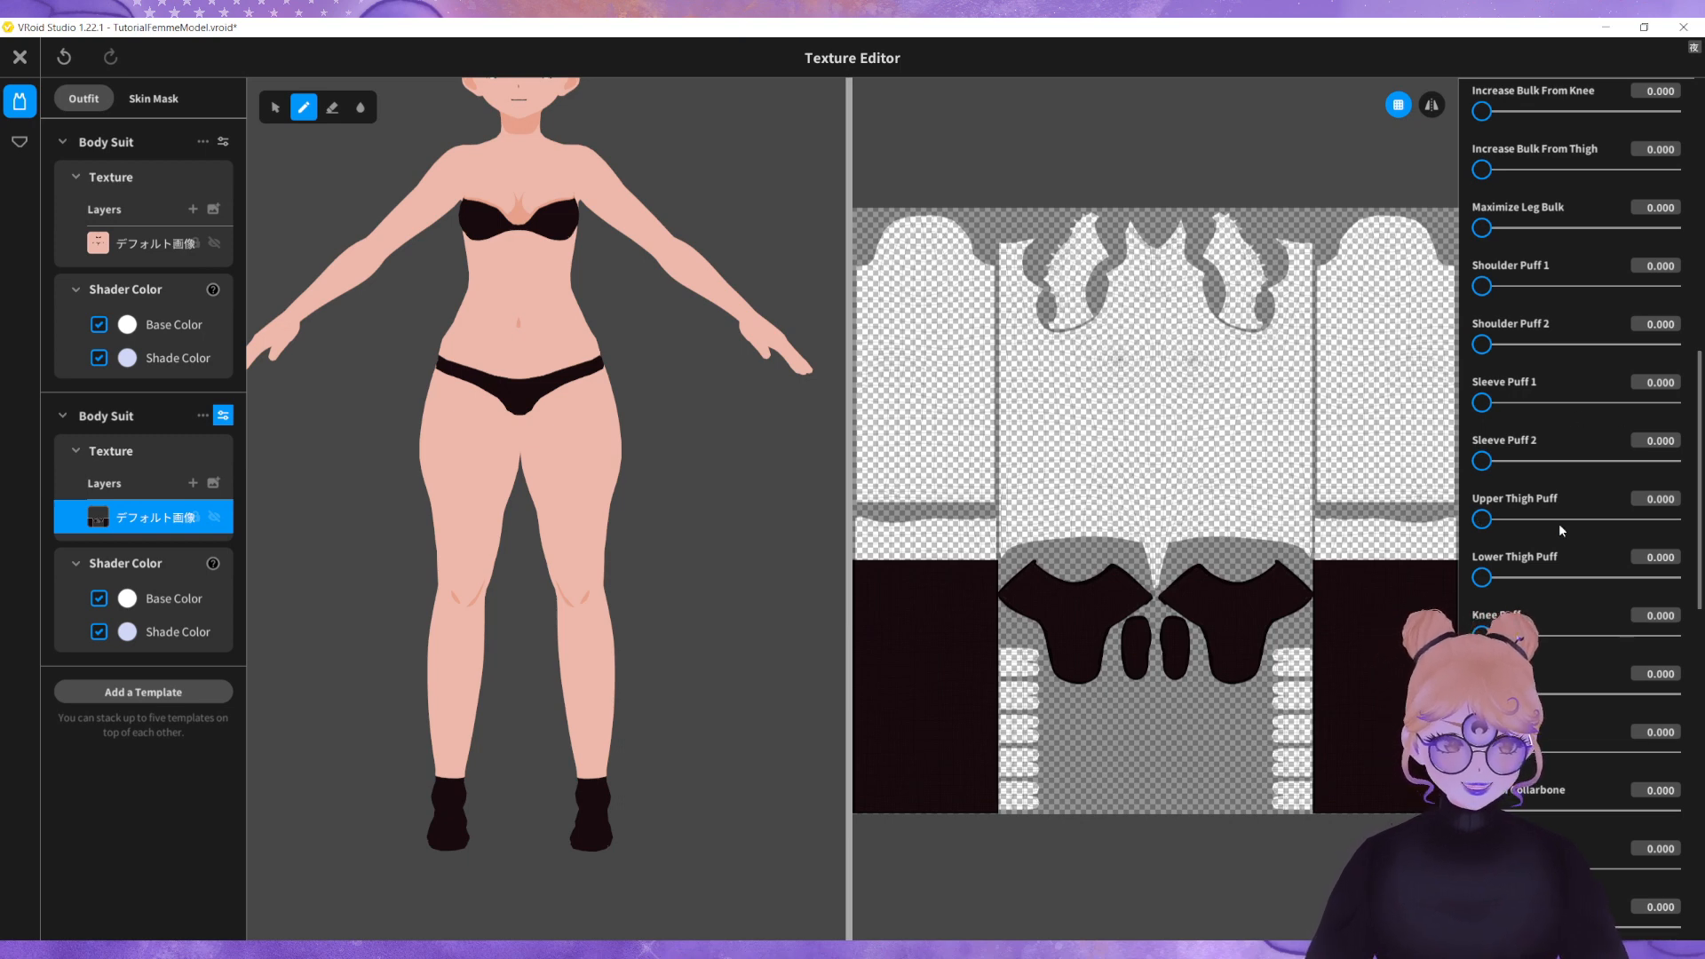
# Step: Raise the stocking body suit's Ankle Puff to about 15 so stockings reach the thighs
pyautogui.scroll(-3)
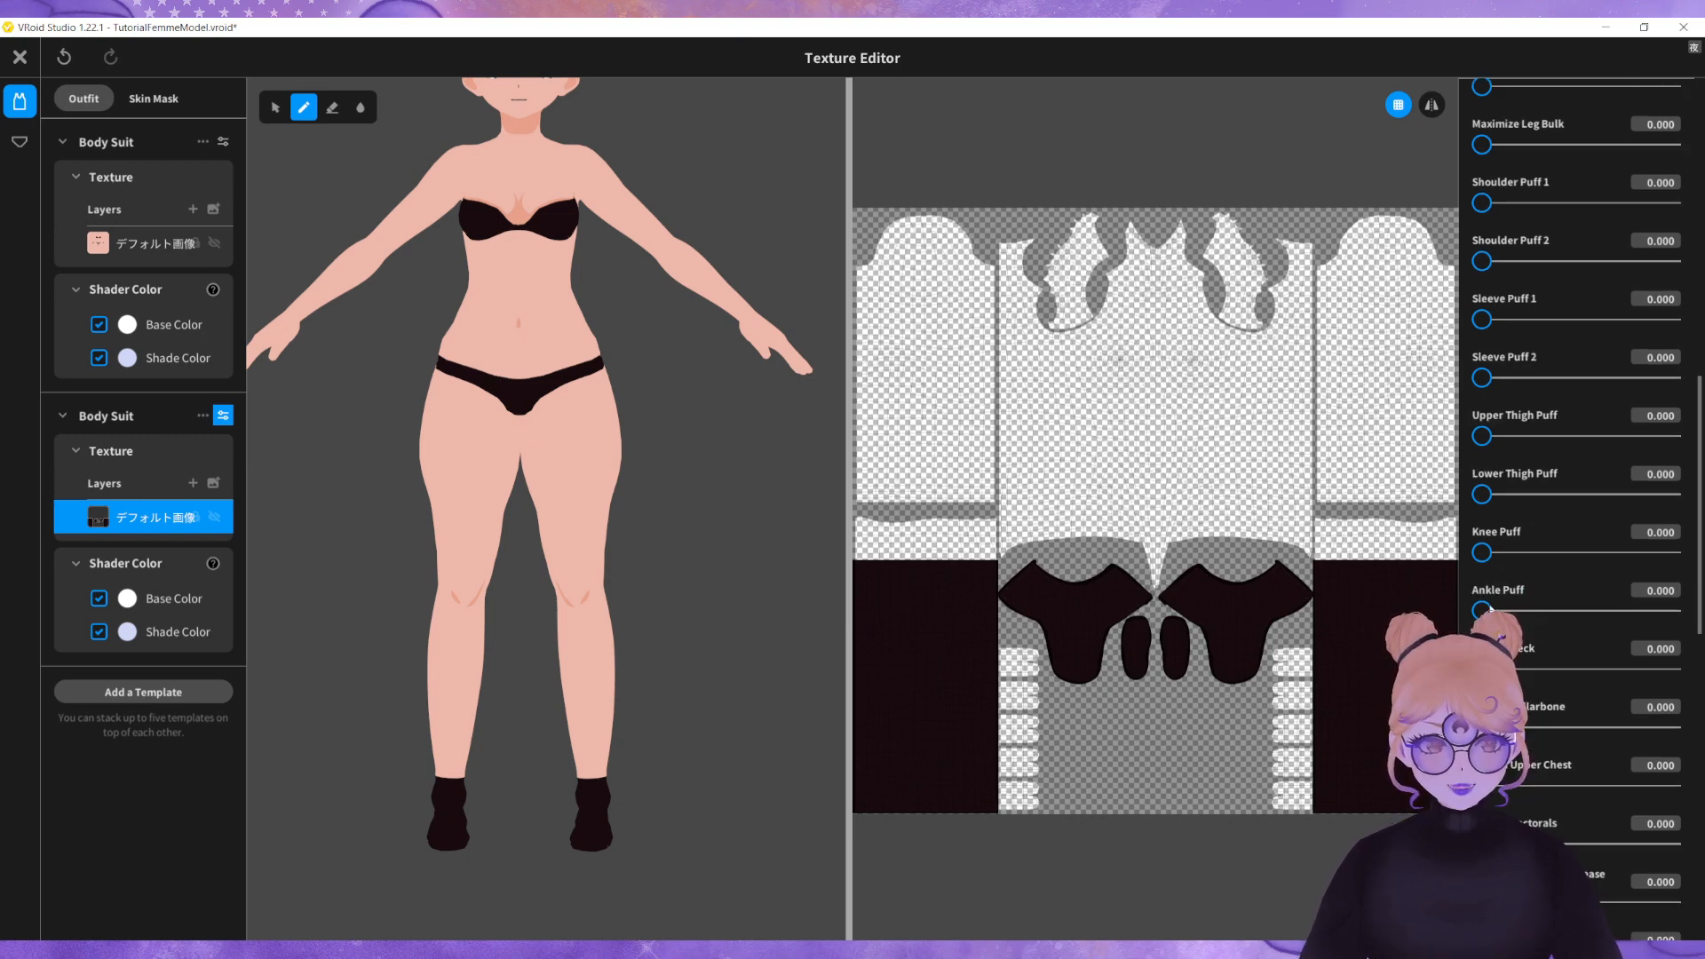
pyautogui.moveTo(1481, 609); pyautogui.dragTo(1501, 609)
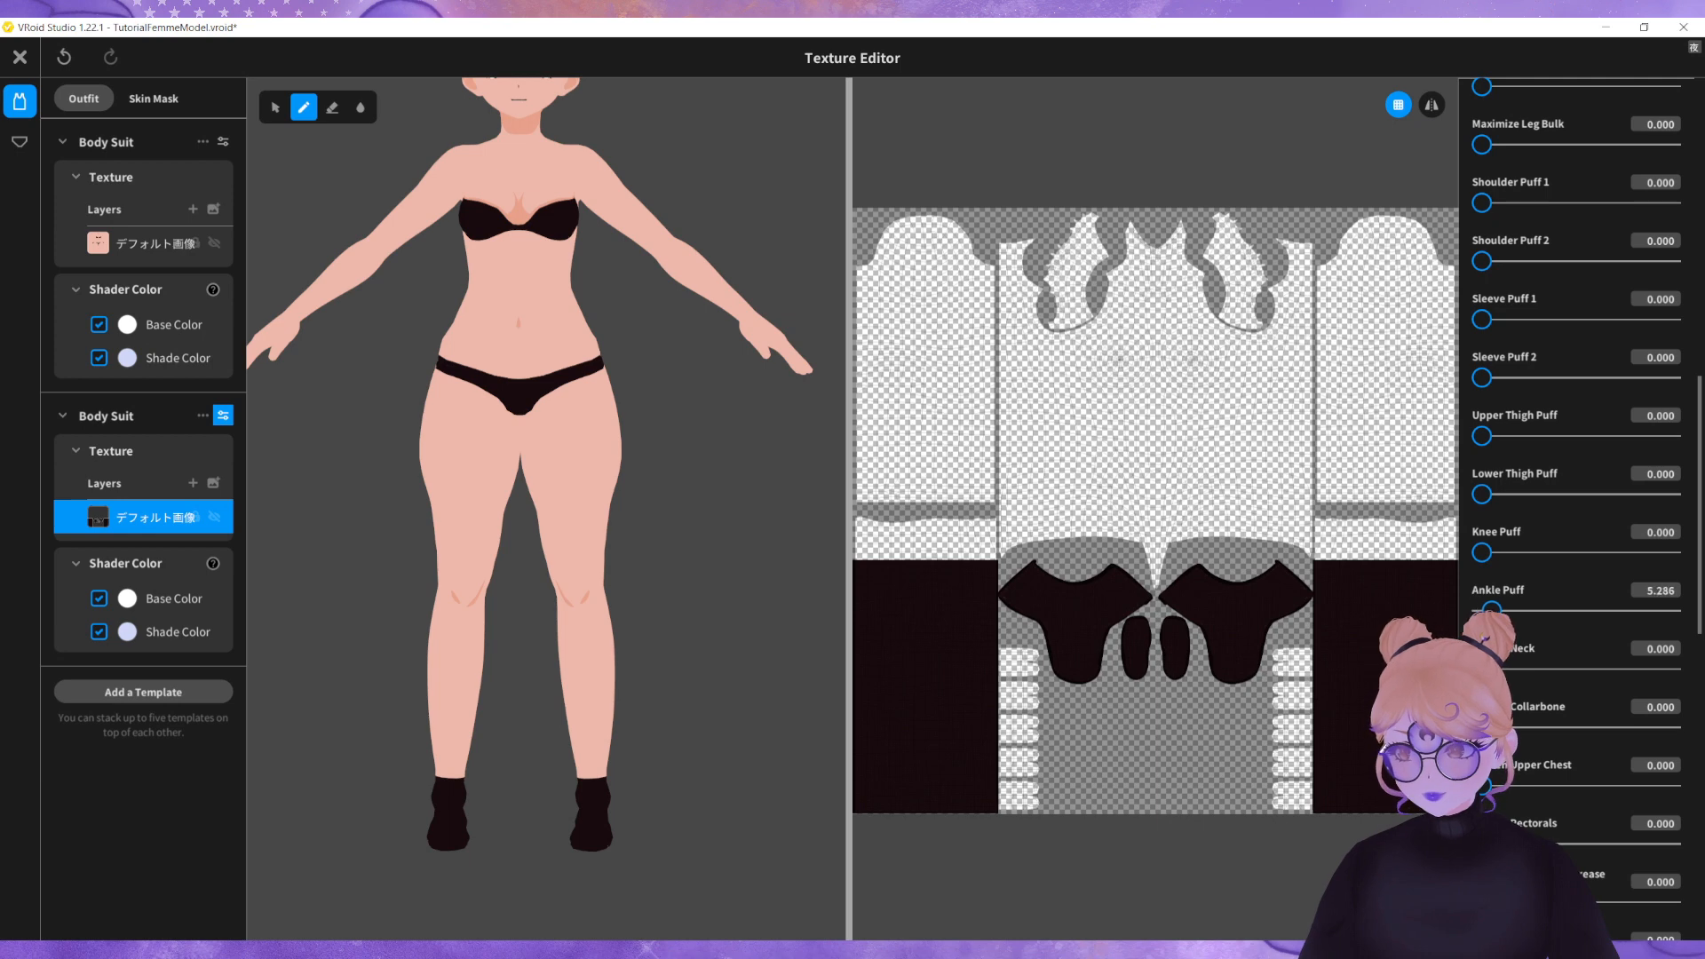
pyautogui.moveTo(1493, 611); pyautogui.dragTo(1522, 611)
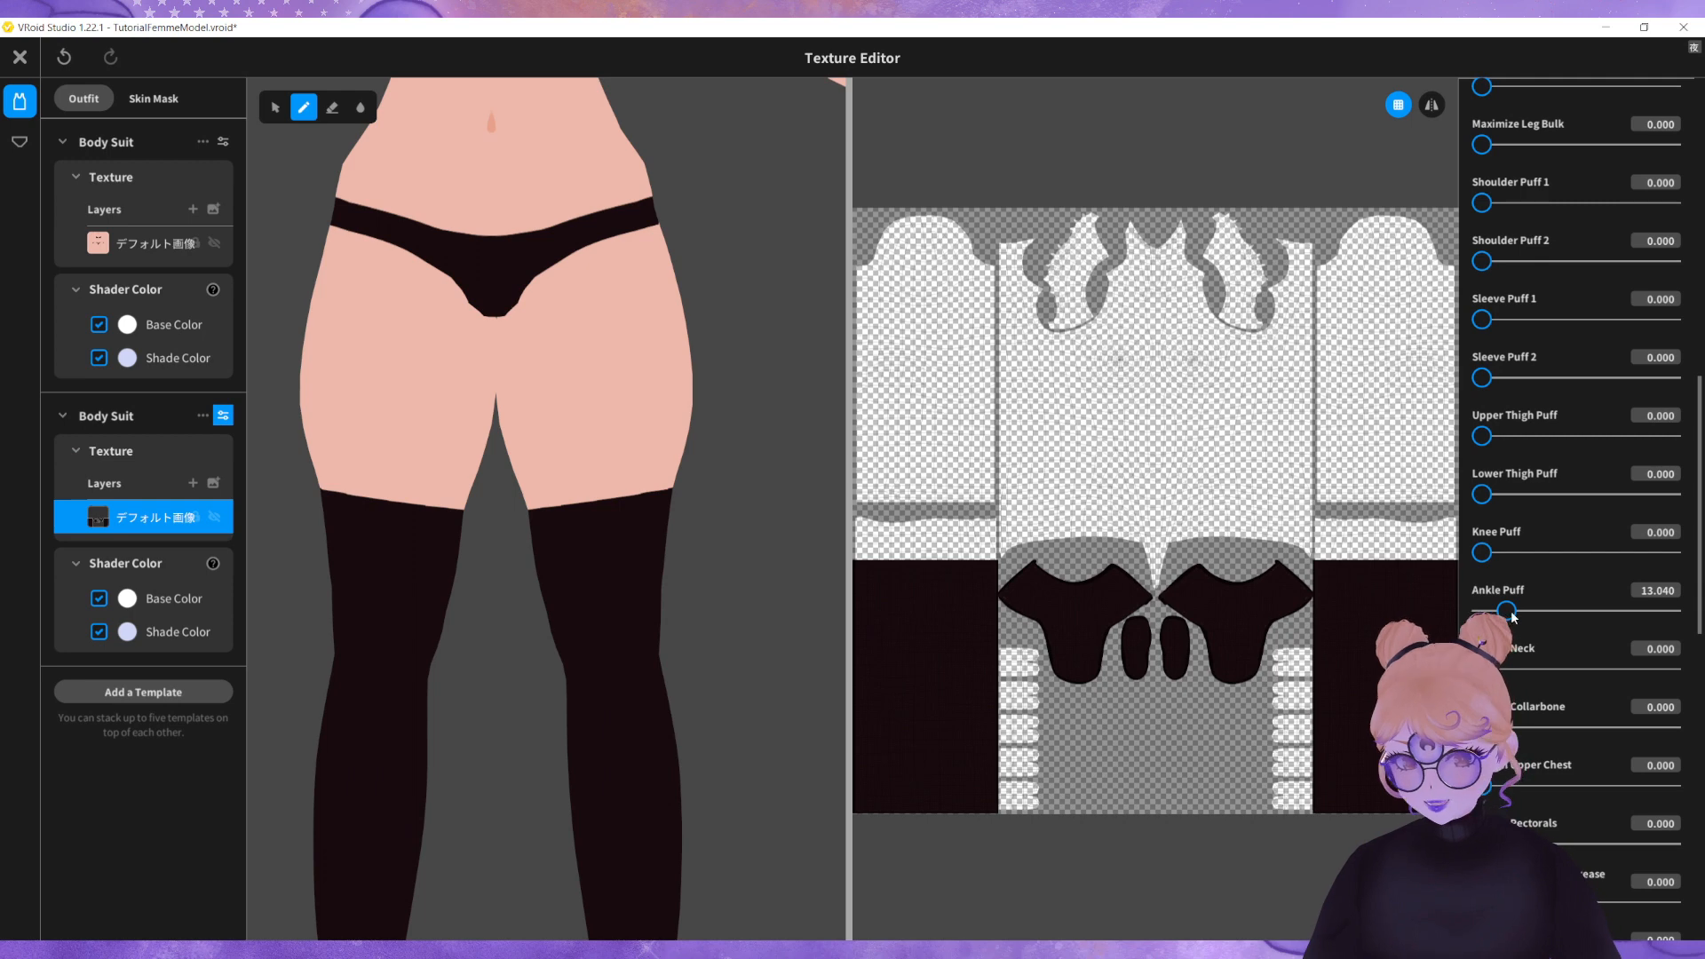
pyautogui.moveTo(1501, 611); pyautogui.dragTo(1511, 611)
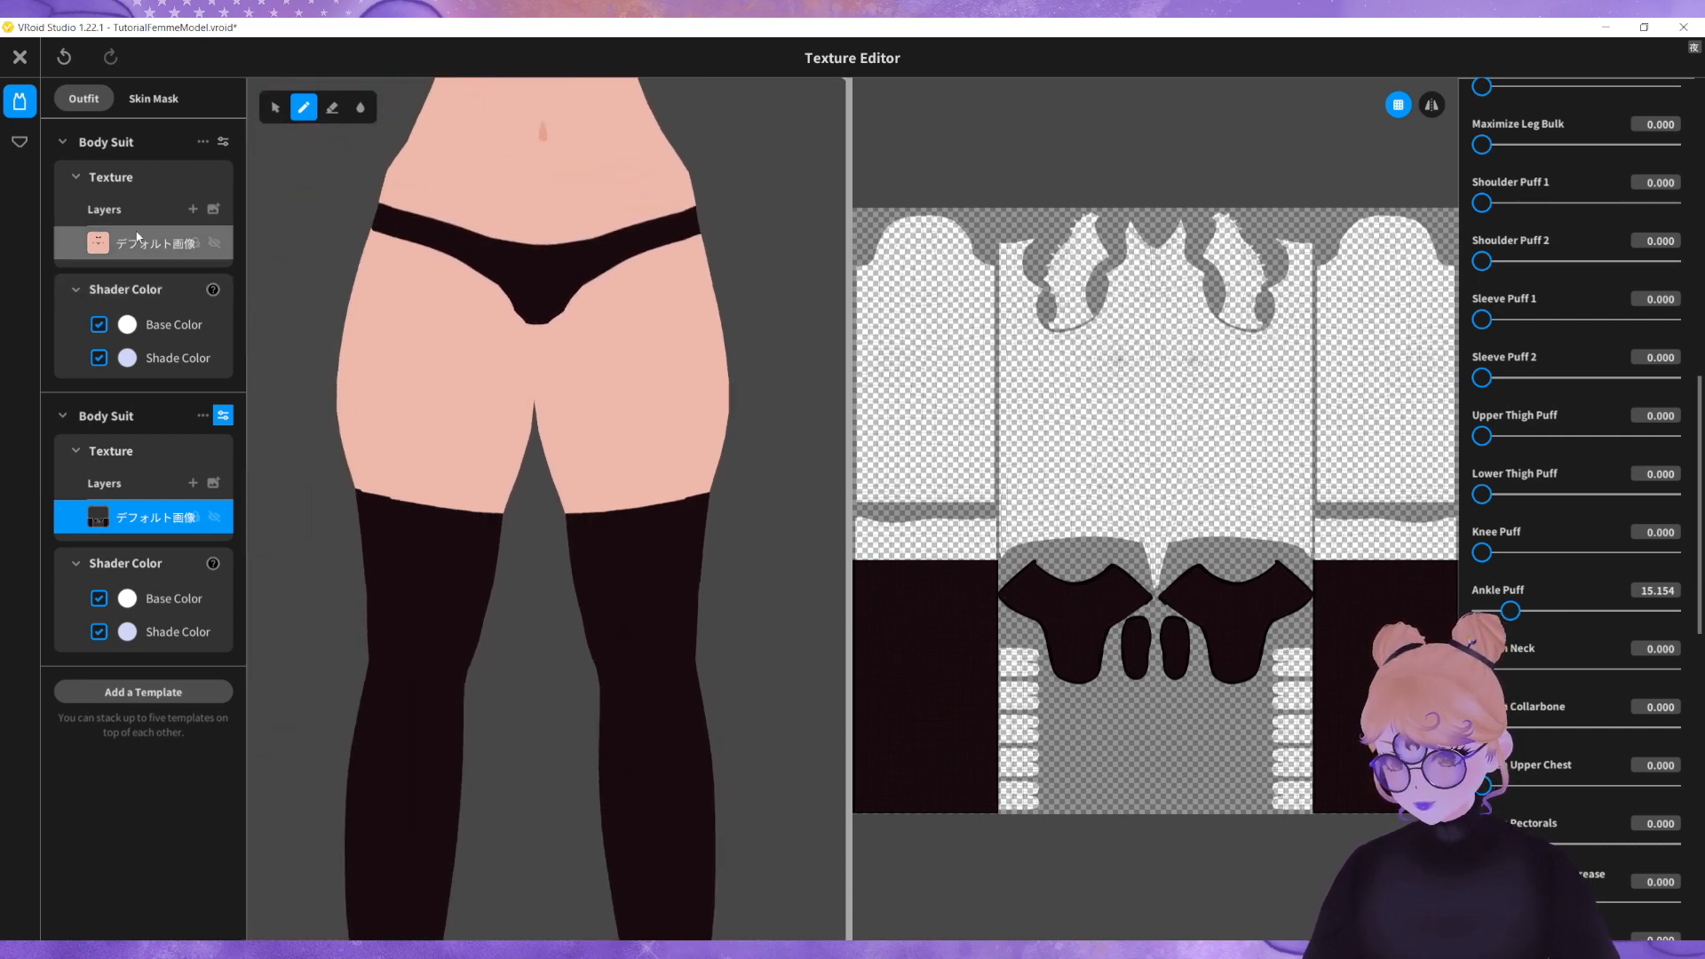
# Step: Add Layer 1 to the skin body suit and paint a dark line across the thighs
pyautogui.click(153, 244)
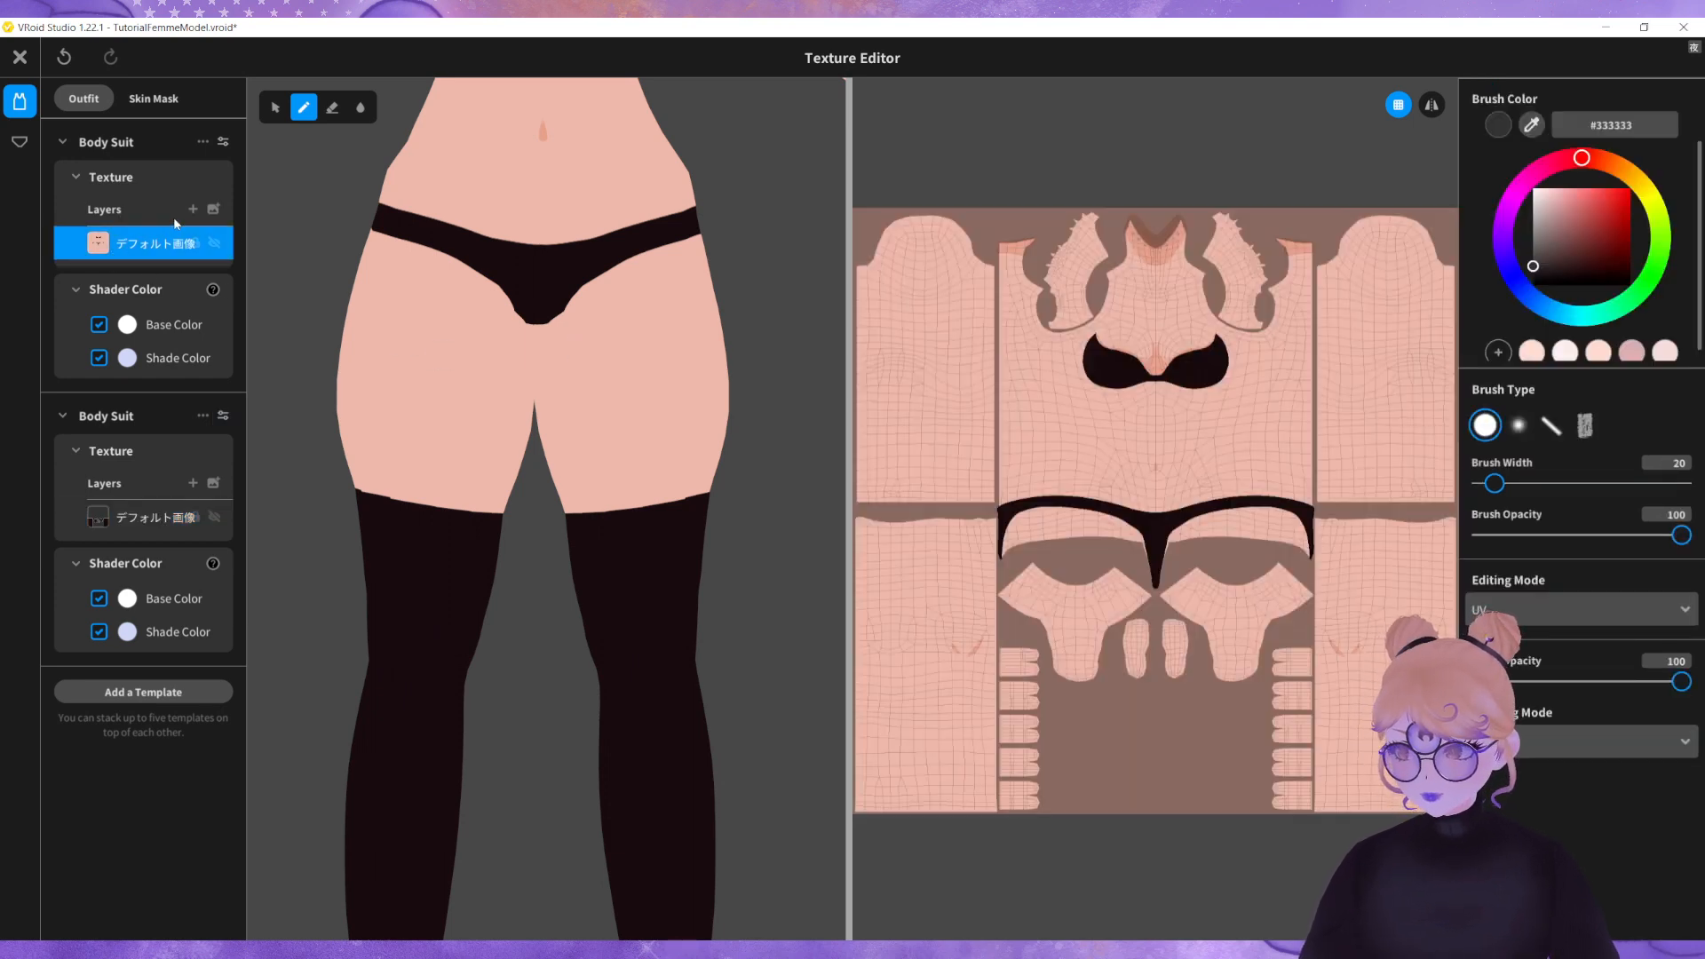
pyautogui.click(215, 209)
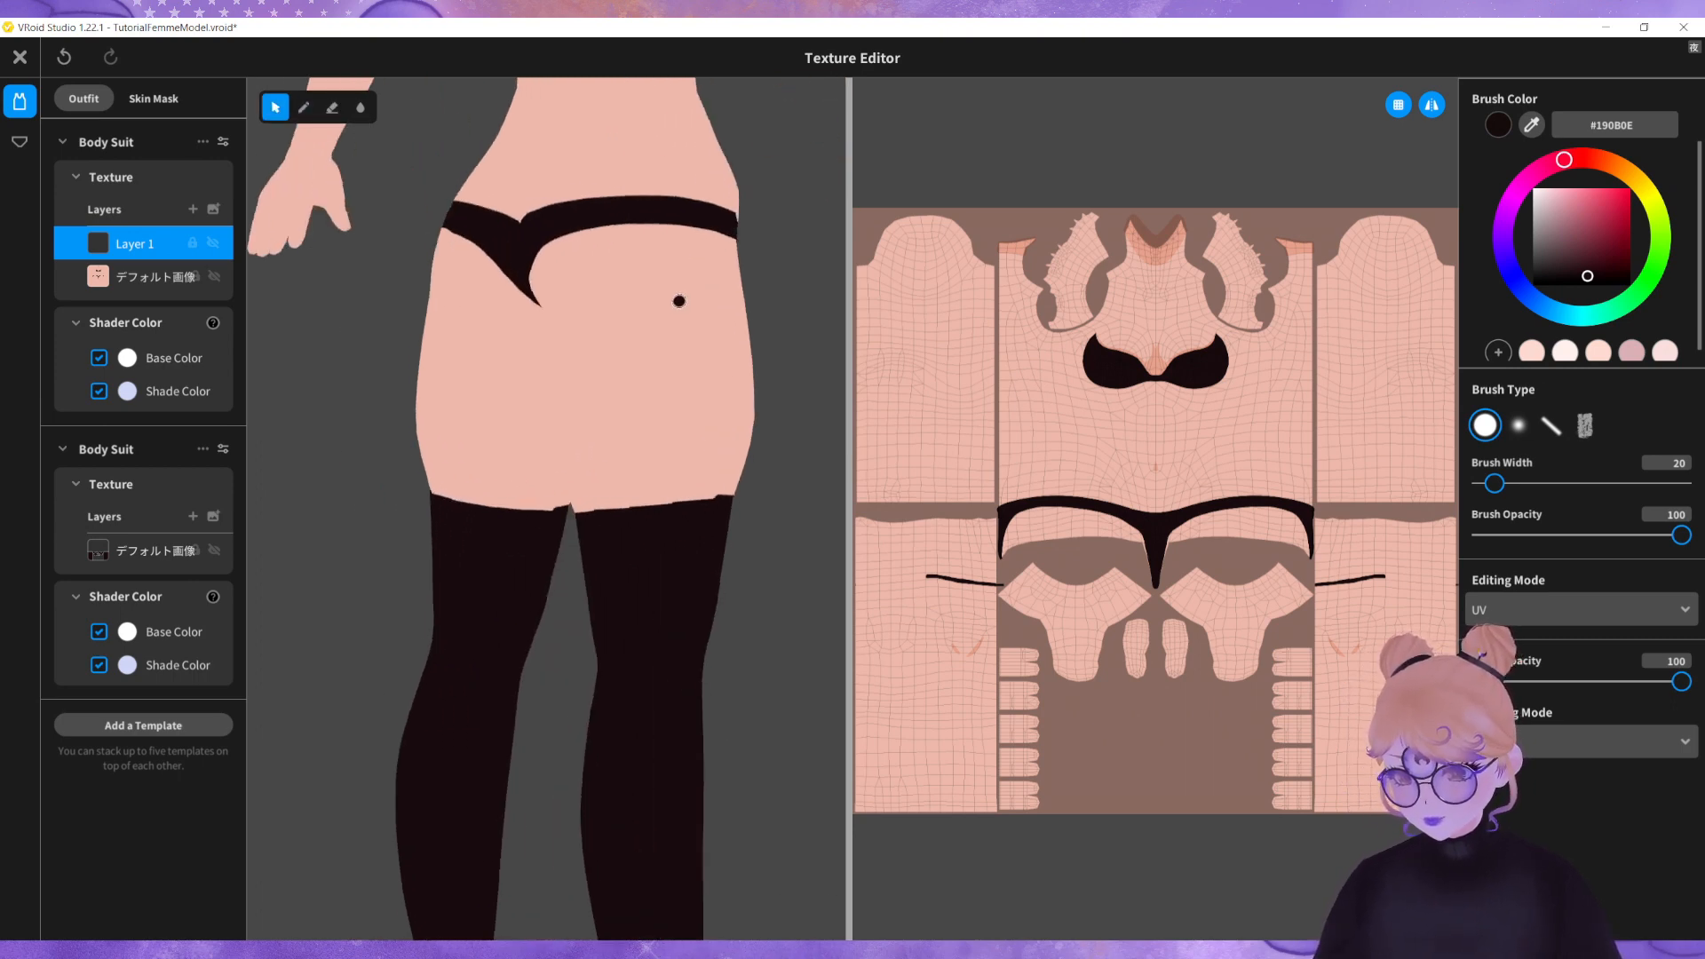
pyautogui.click(303, 106)
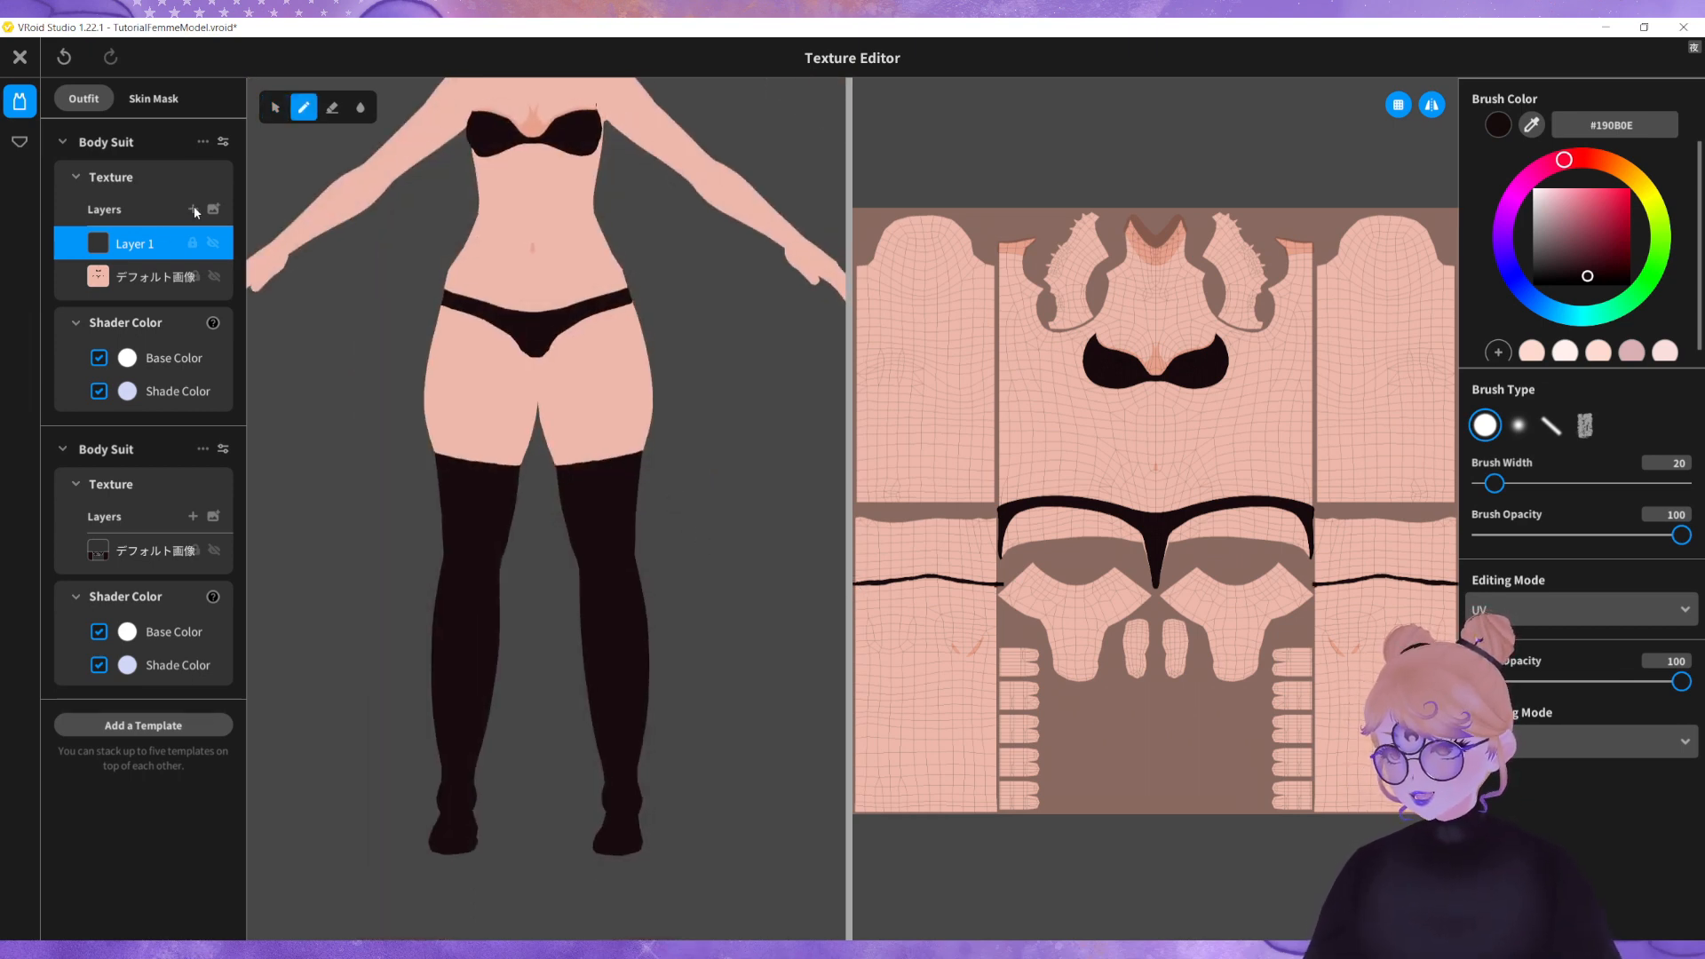
# Step: Add Layer 2 beneath Layer 1 and paint skin-shadow shading at the stocking tops
pyautogui.click(193, 210)
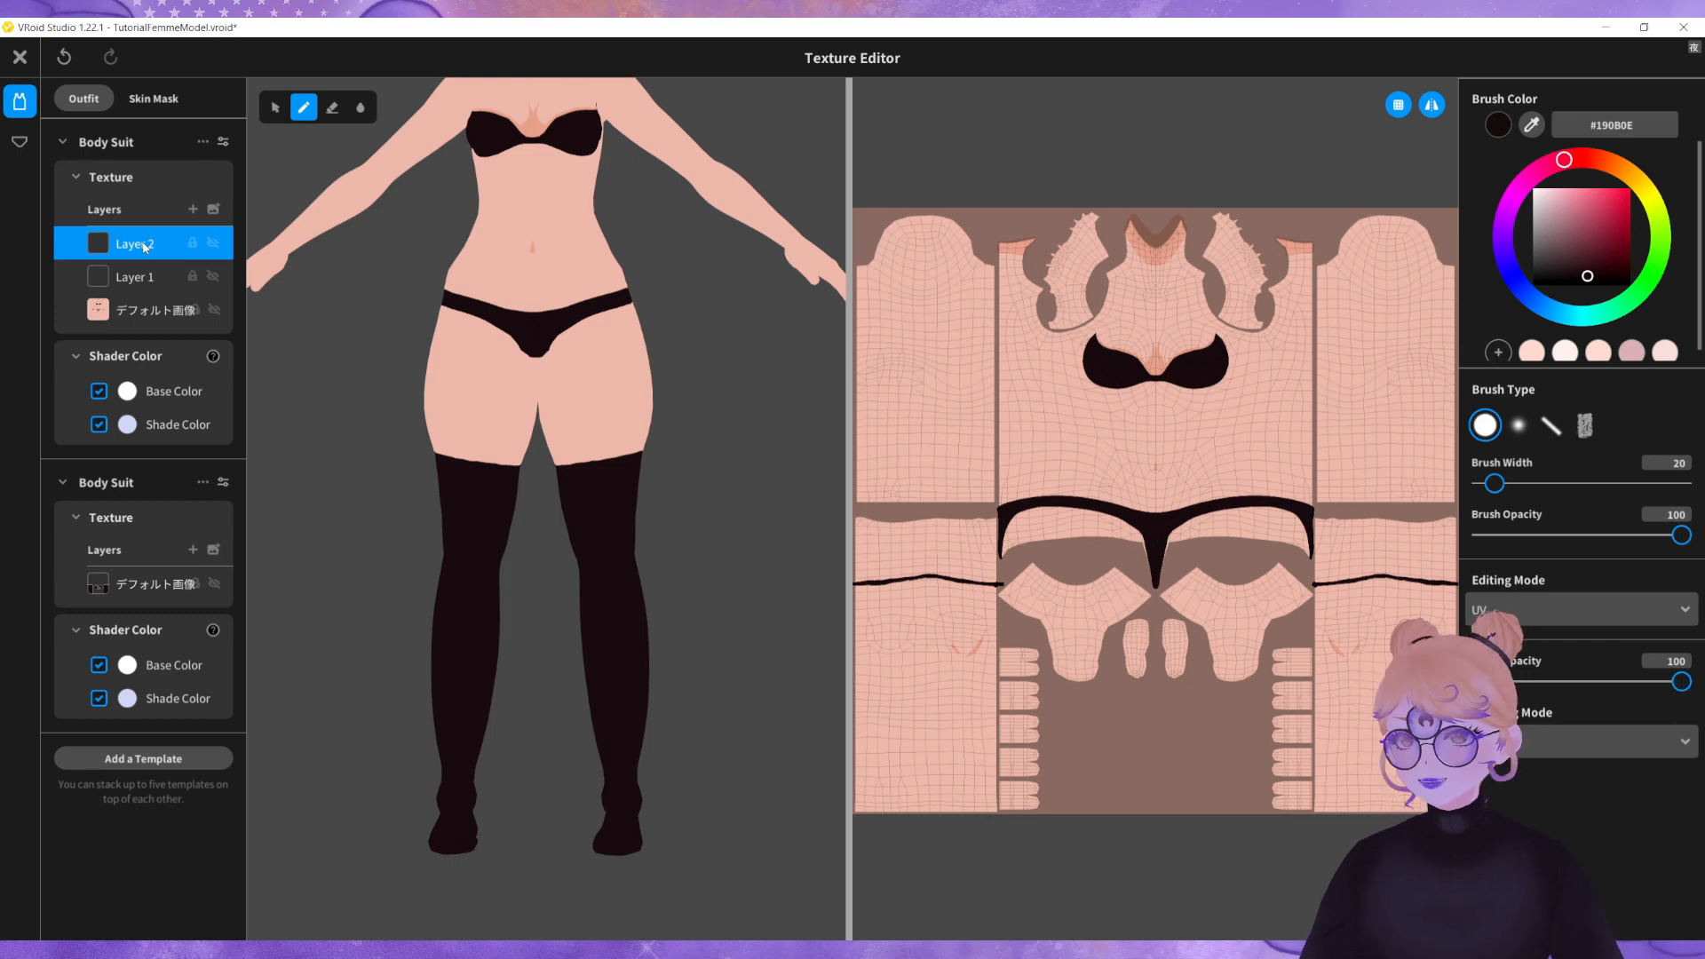
pyautogui.click(201, 142)
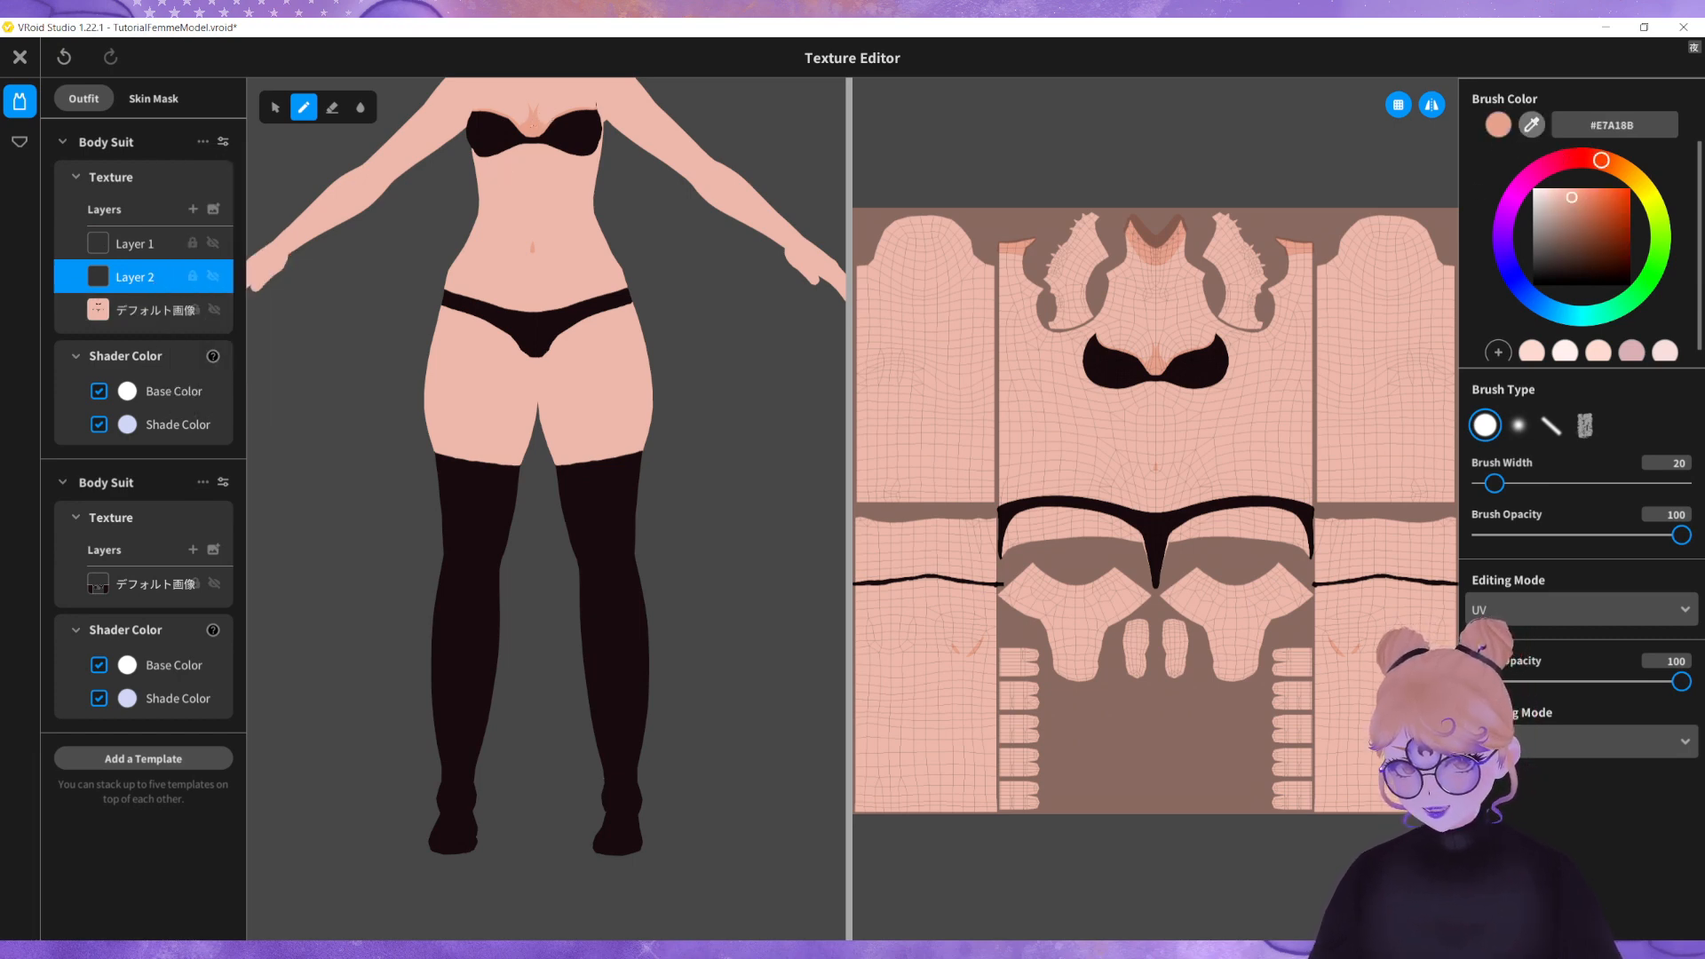
pyautogui.scroll(-3)
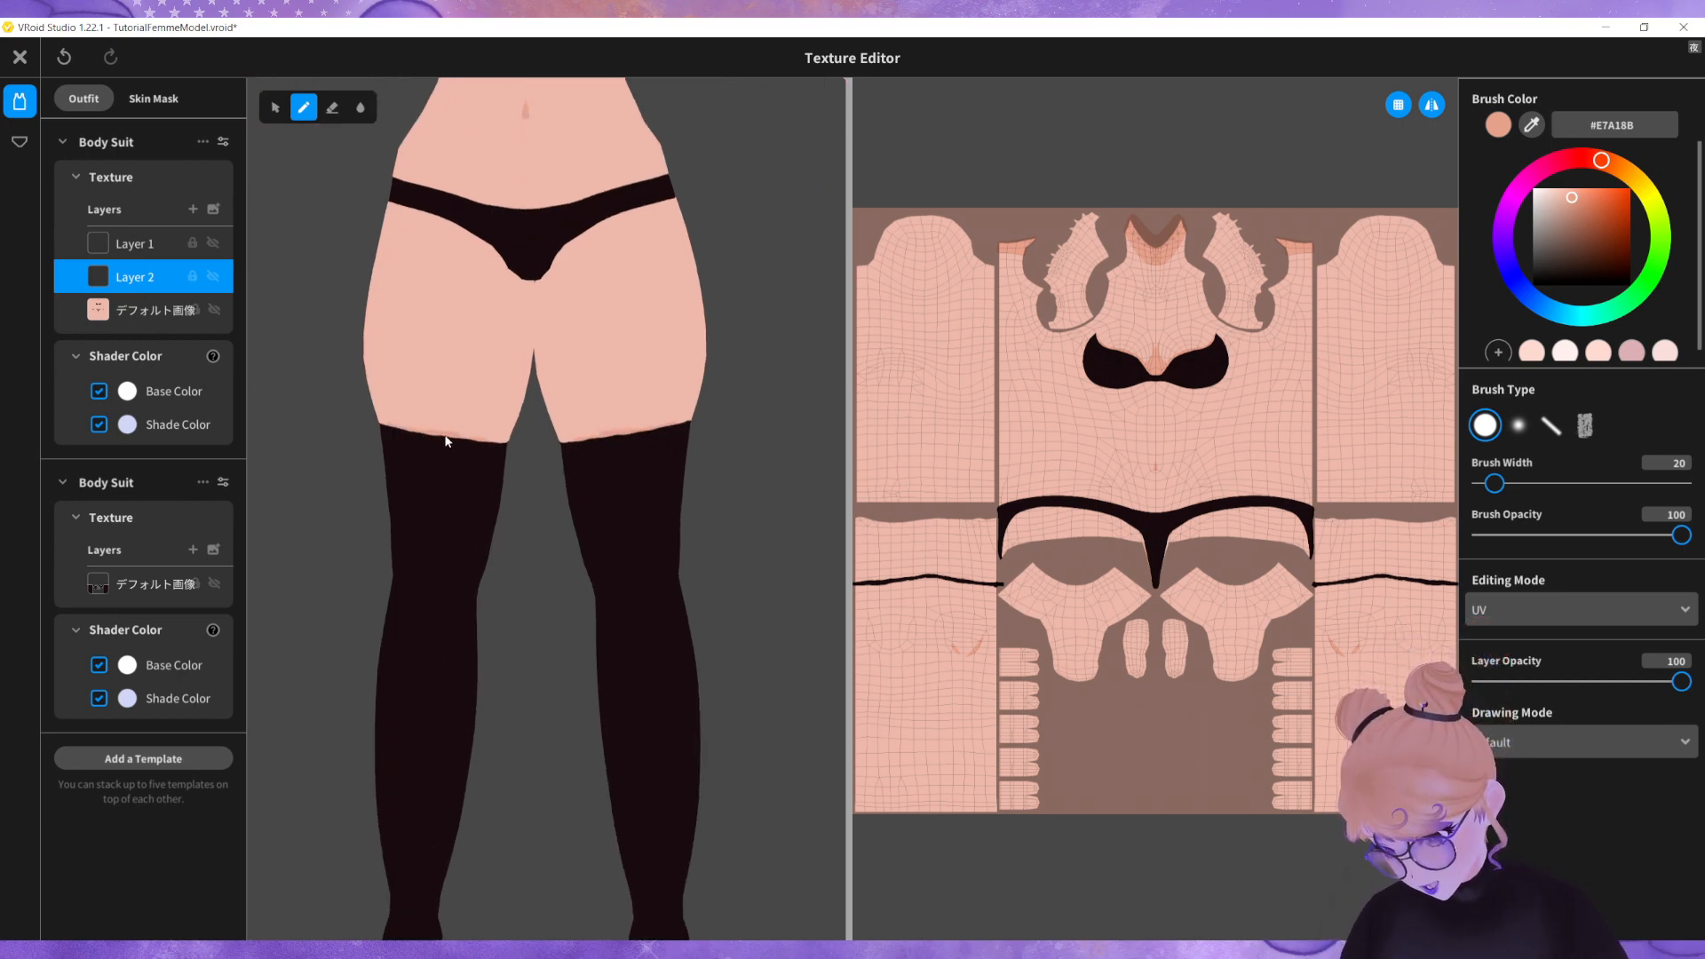
pyautogui.click(400, 432)
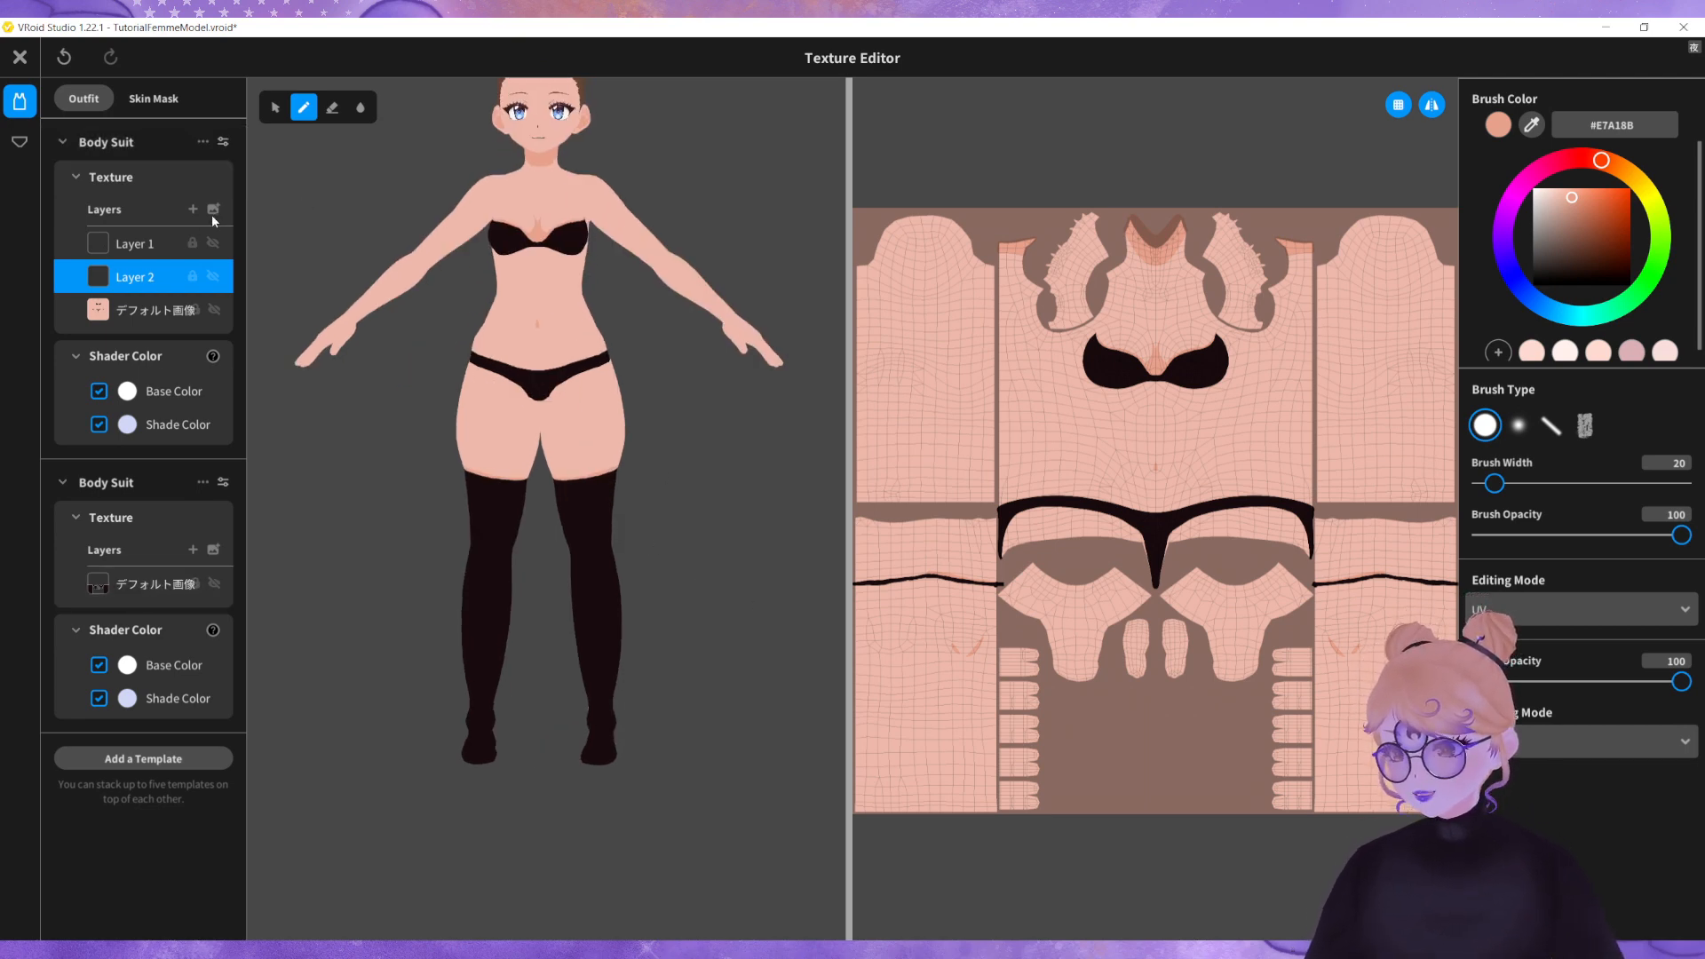
# Step: Raise the skin body suit's Ankle Puff to about 10.9, then leave the texture editor
pyautogui.click(224, 142)
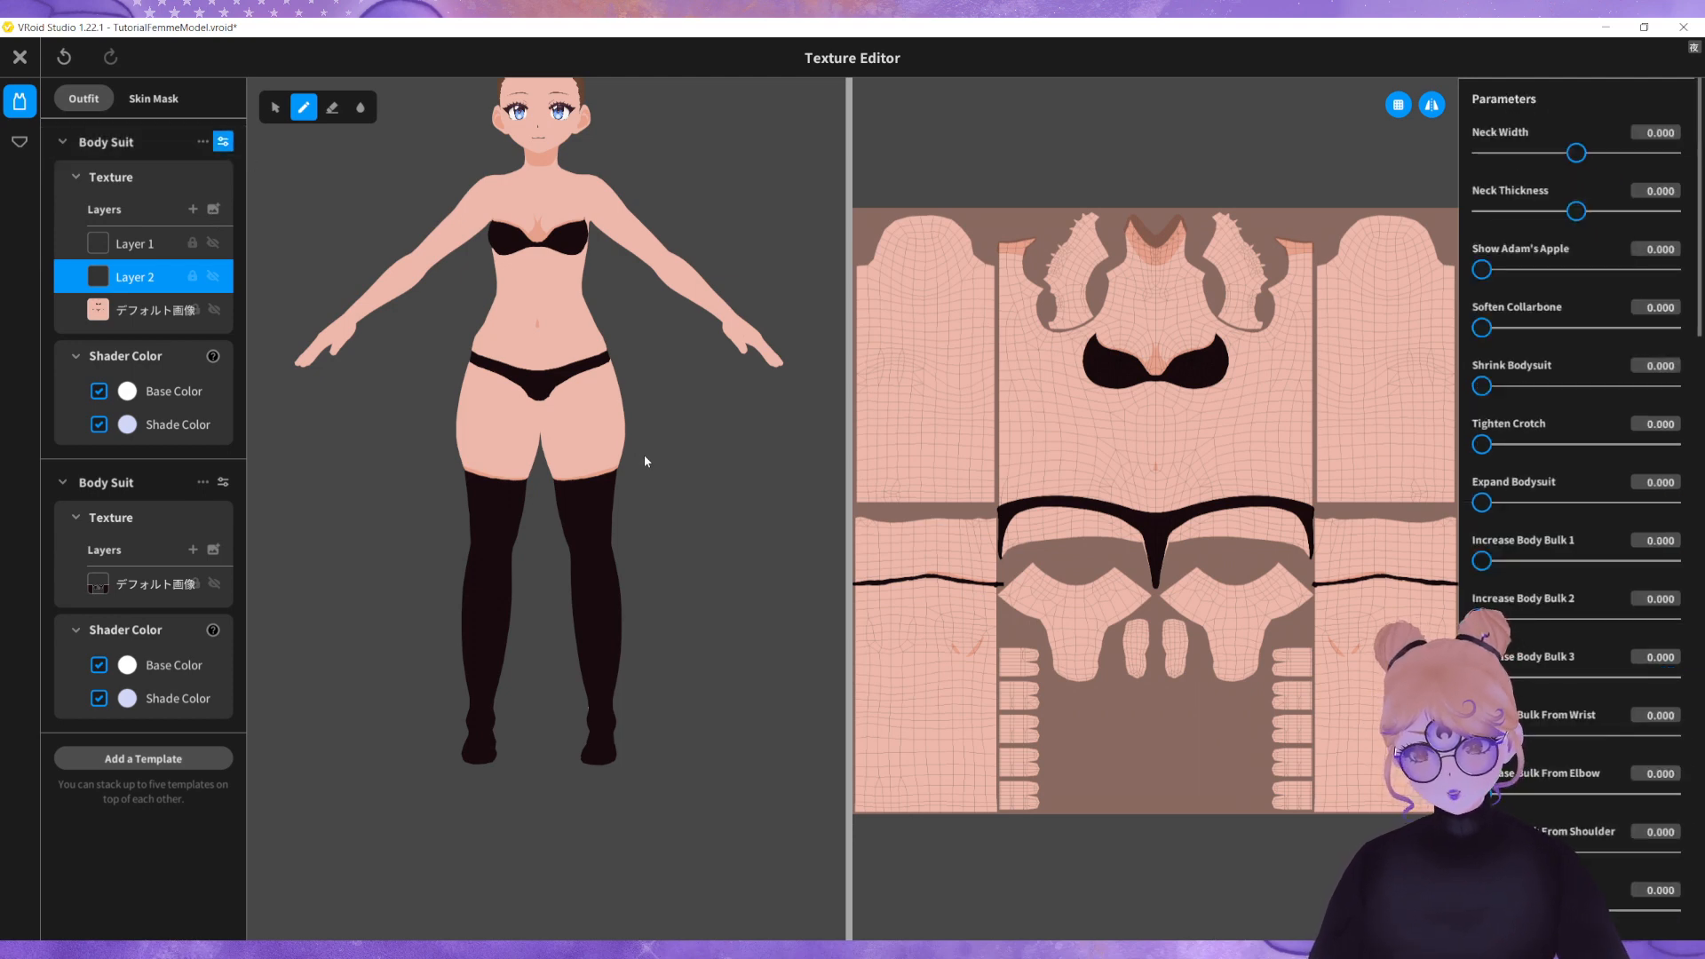
pyautogui.moveTo(1561, 429)
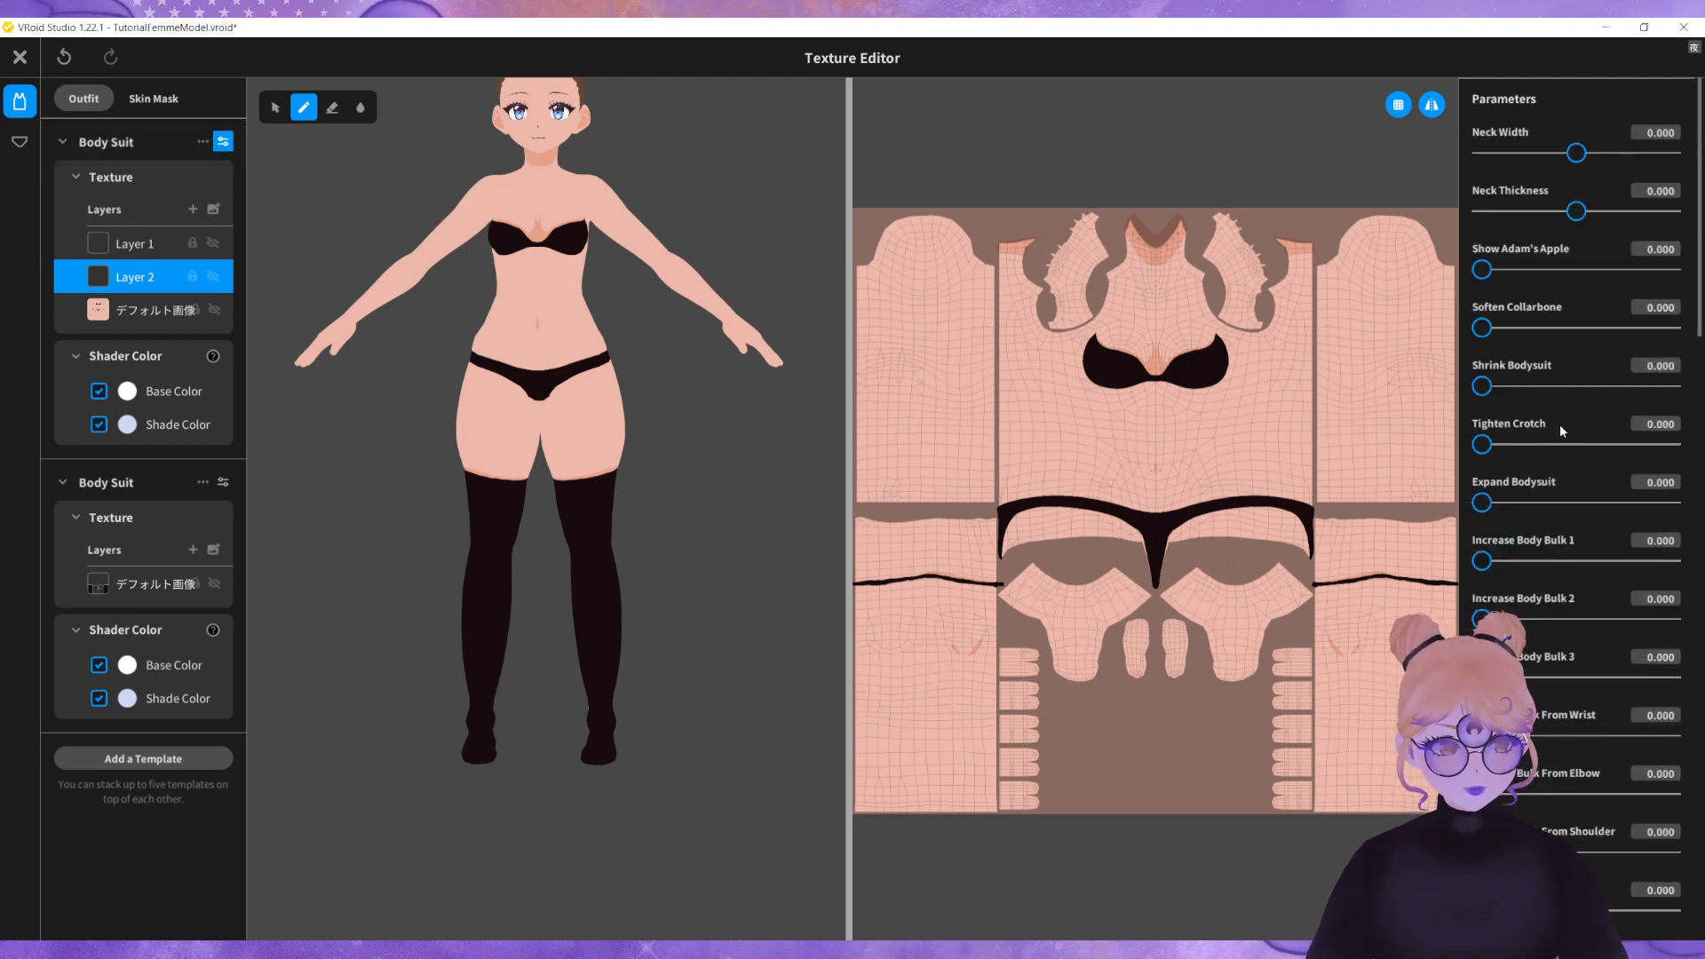
pyautogui.scroll(-3)
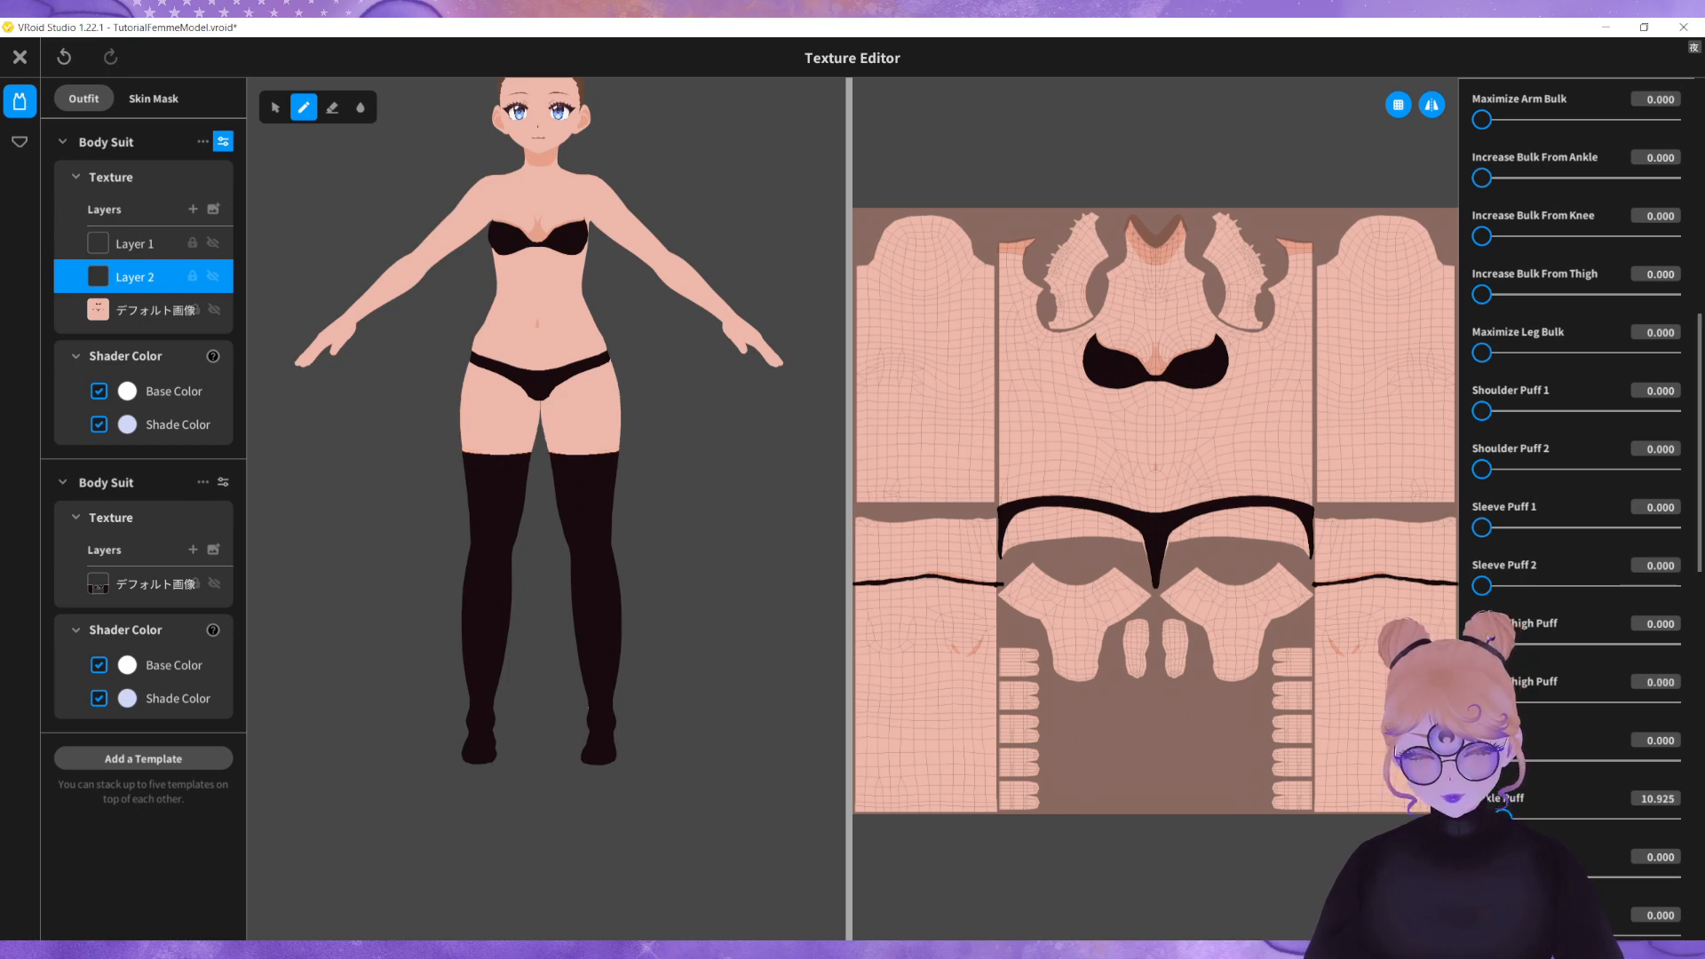
pyautogui.moveTo(1481, 642); pyautogui.dragTo(1609, 643)
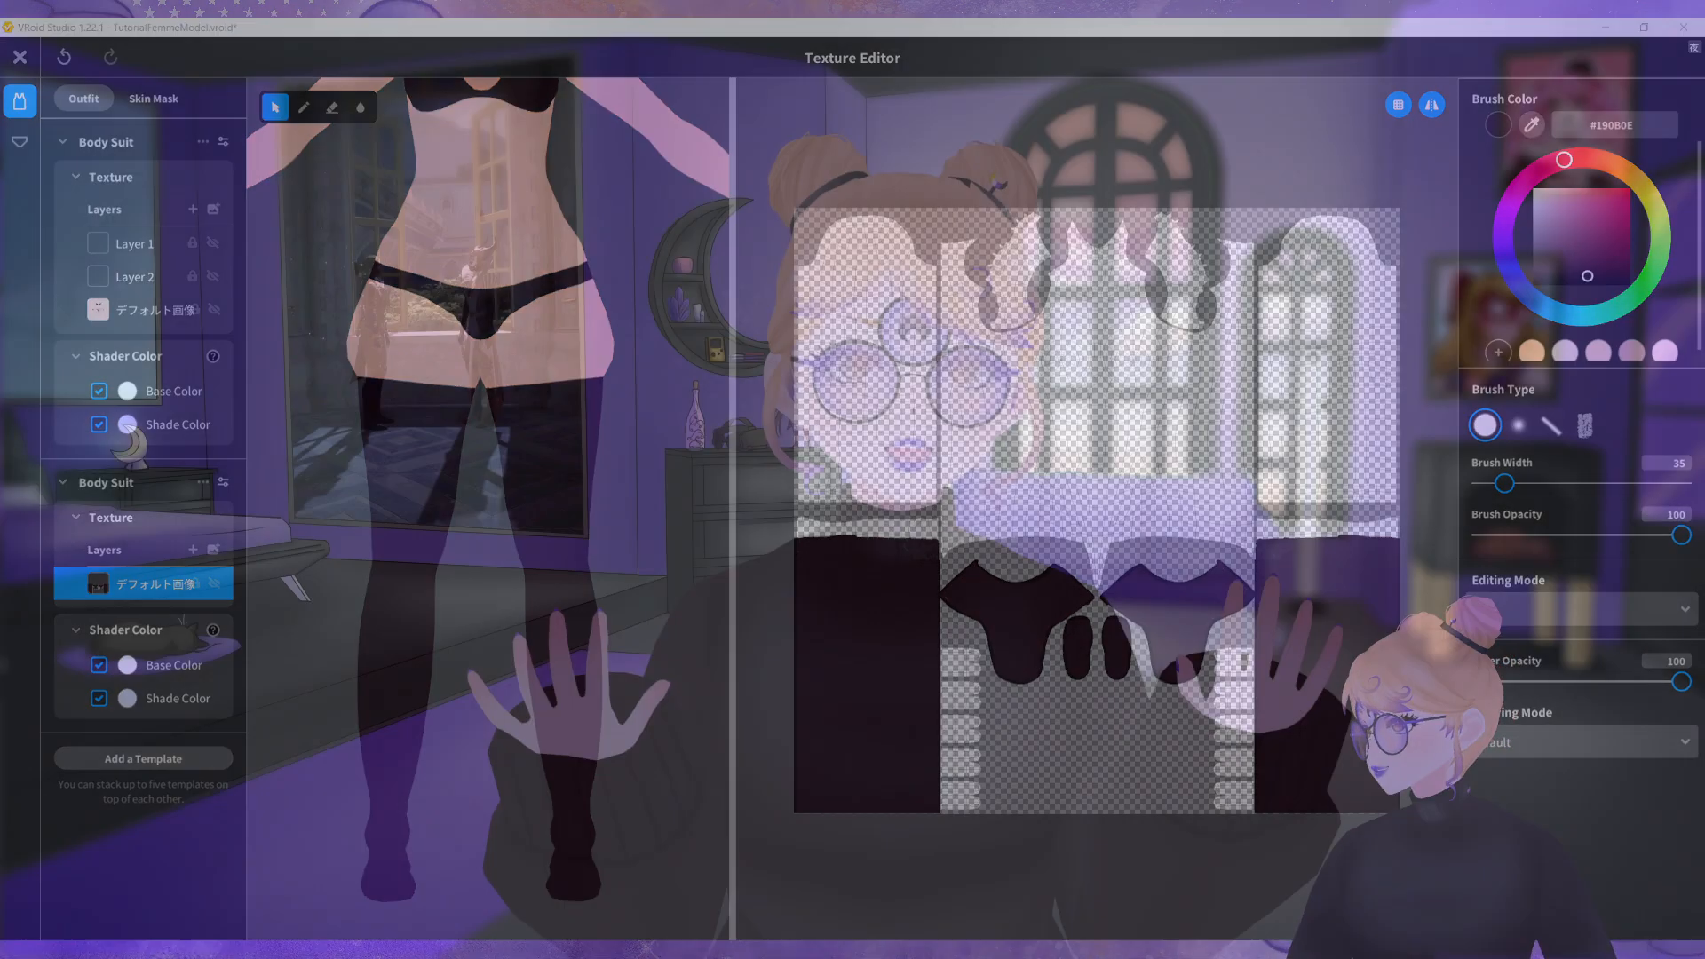
pyautogui.click(18, 57)
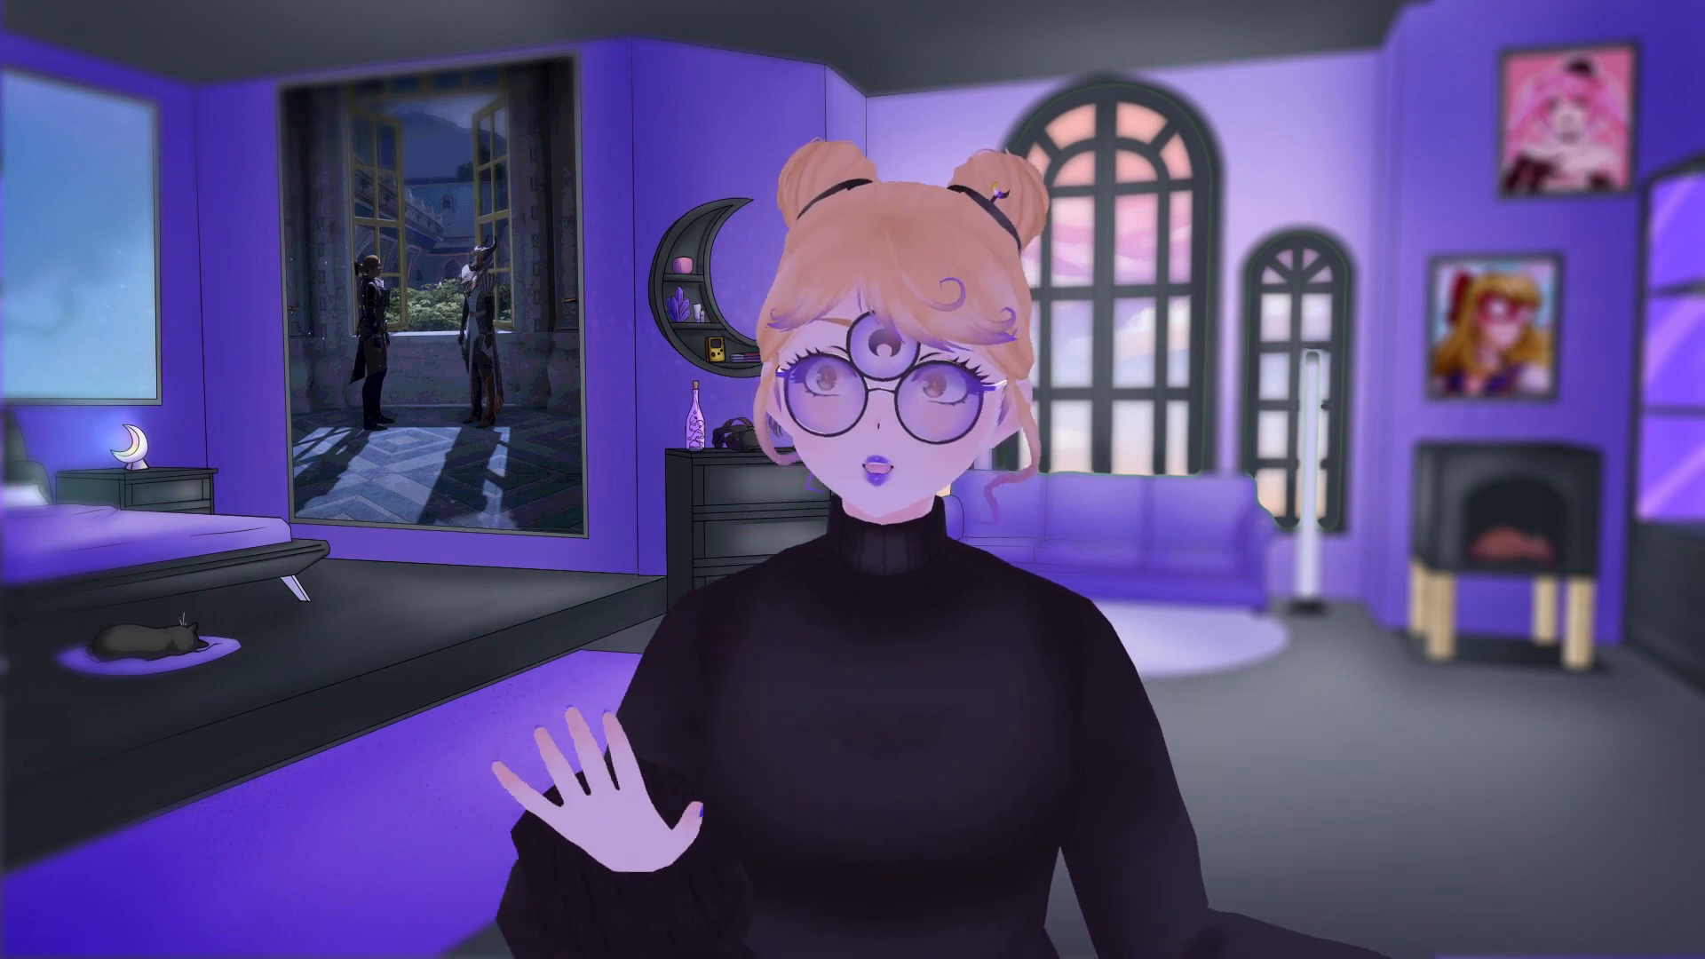